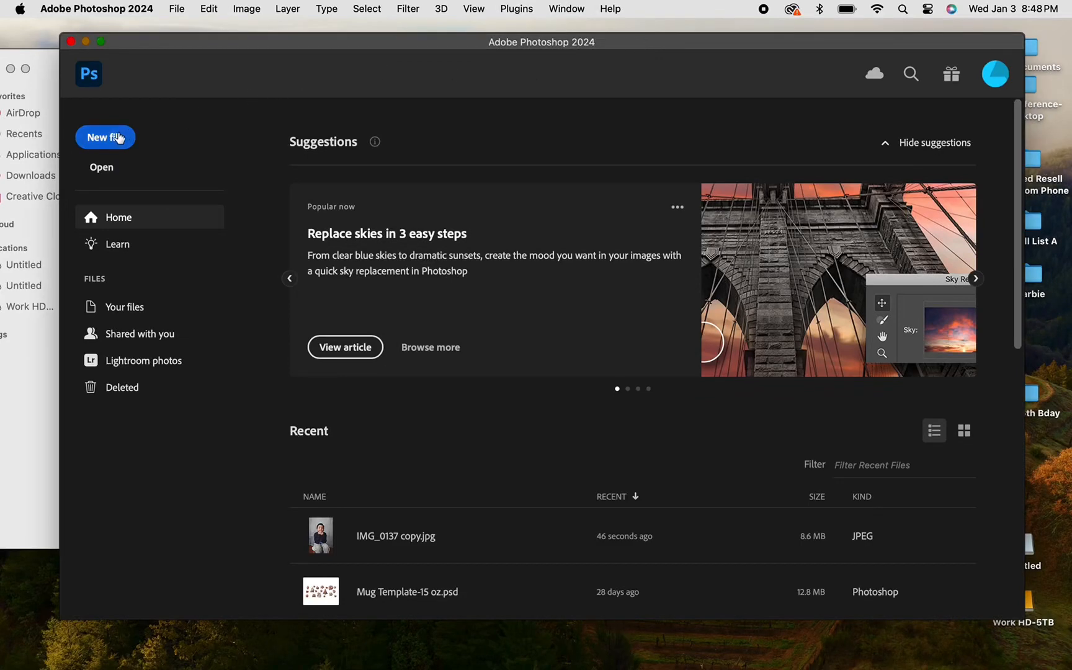
- Start a new document sized 2100 × 2100 pixels
left_click(105, 137)
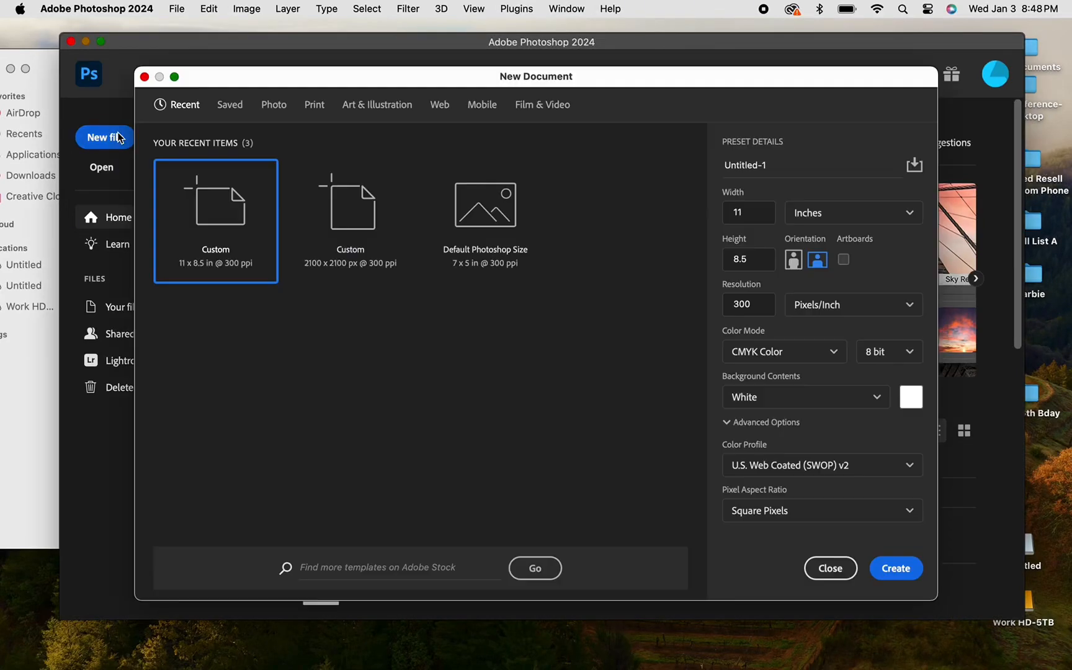
mouse_move(318, 274)
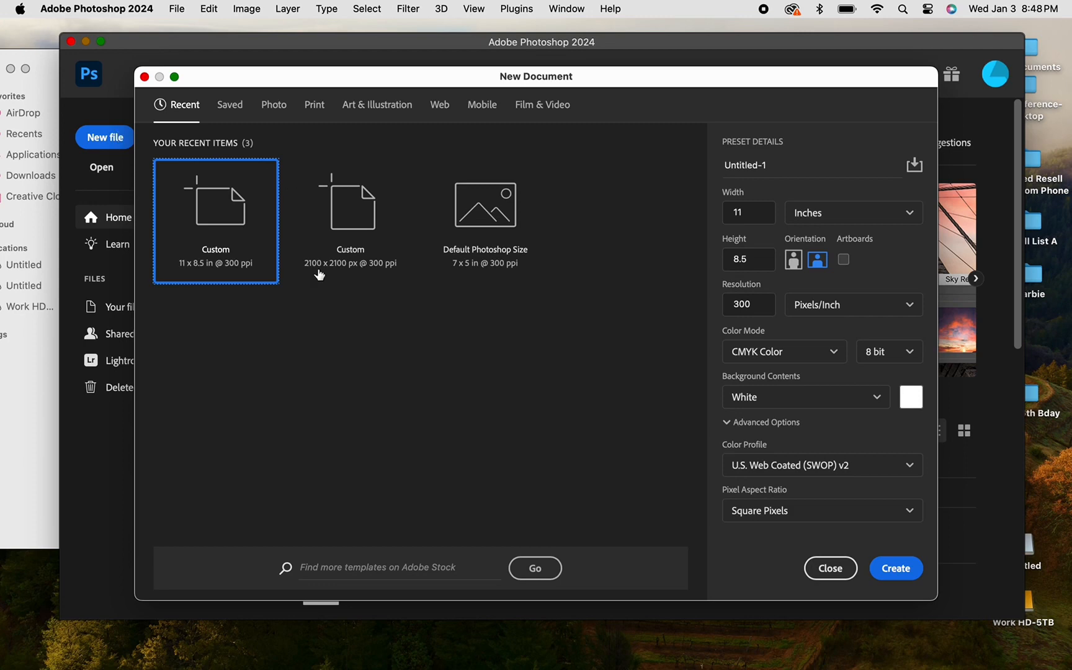
mouse_move(335, 272)
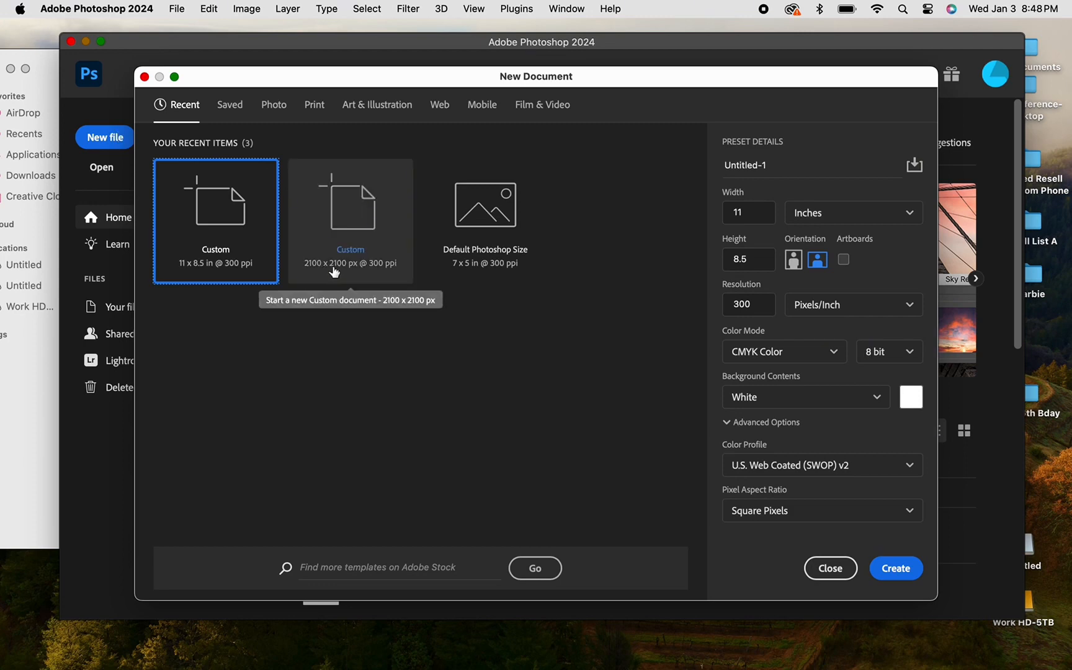
mouse_move(838, 223)
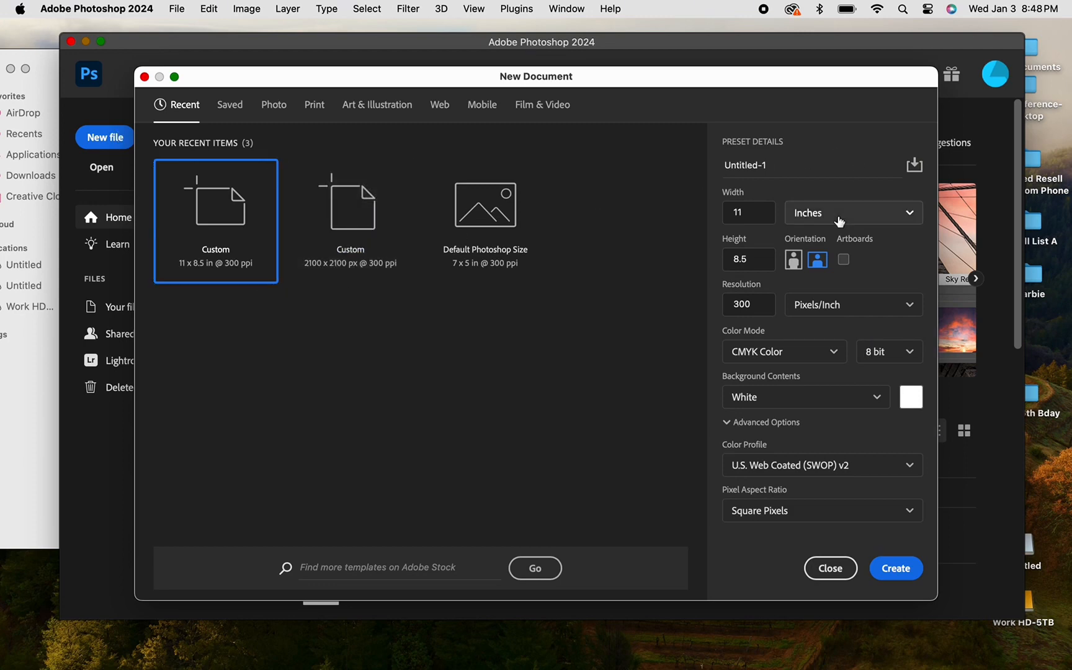
left_click(851, 212)
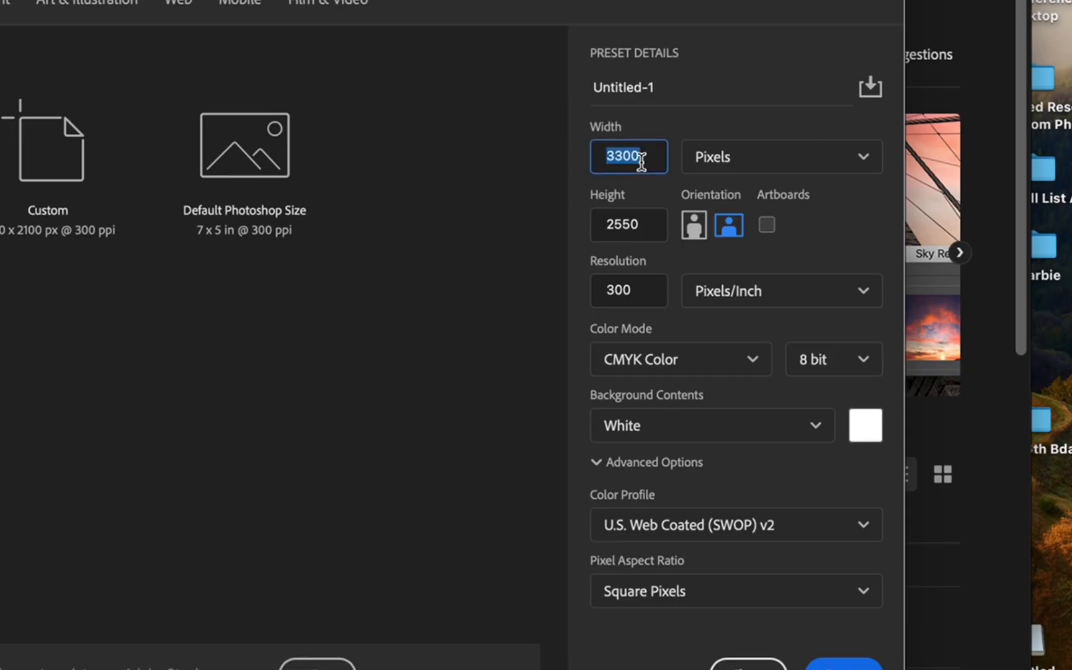
type("2100")
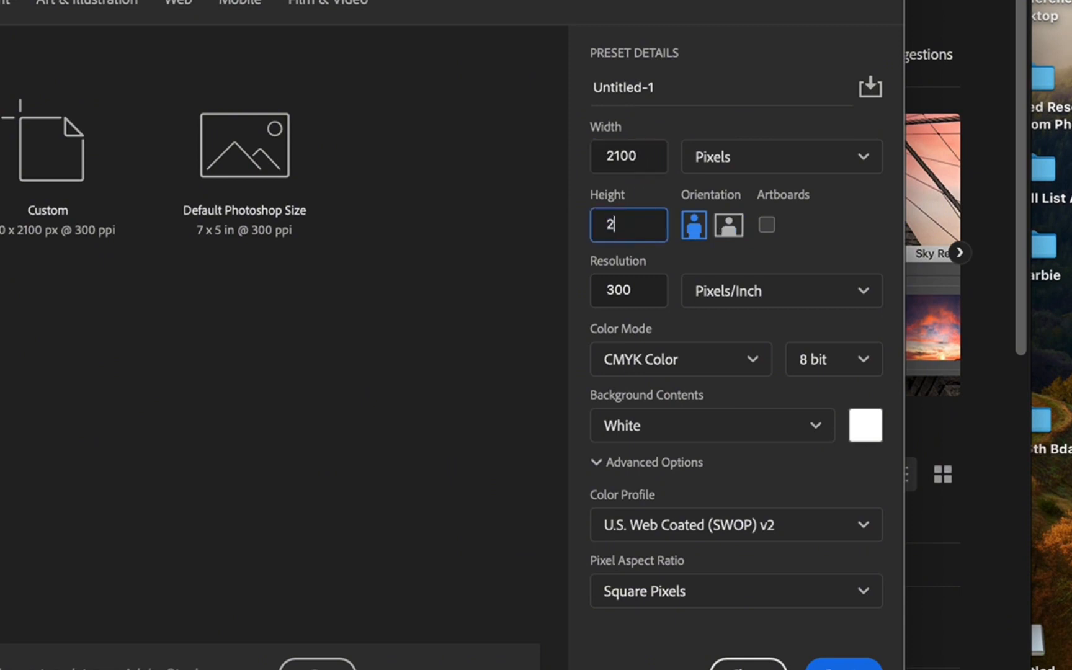
type("100")
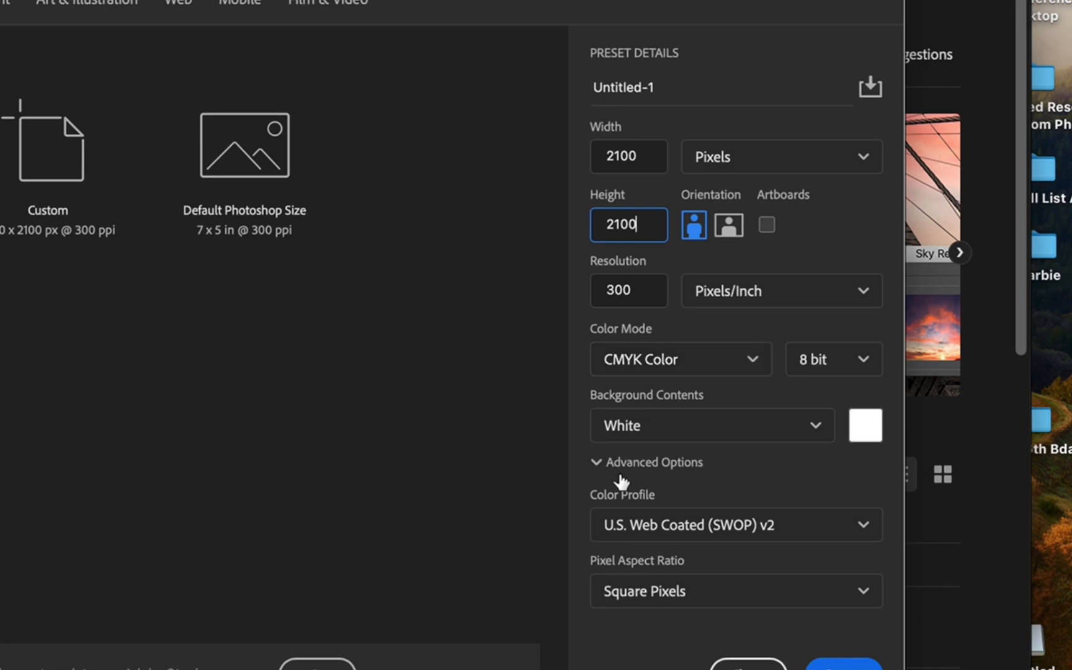
mouse_move(653, 412)
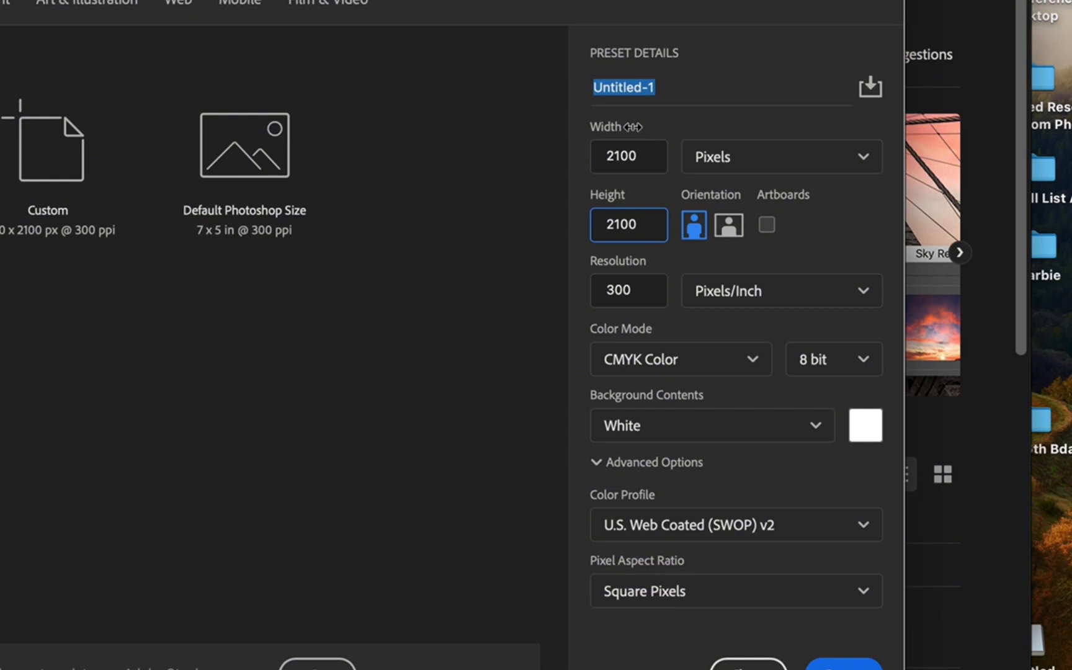
mouse_move(641, 106)
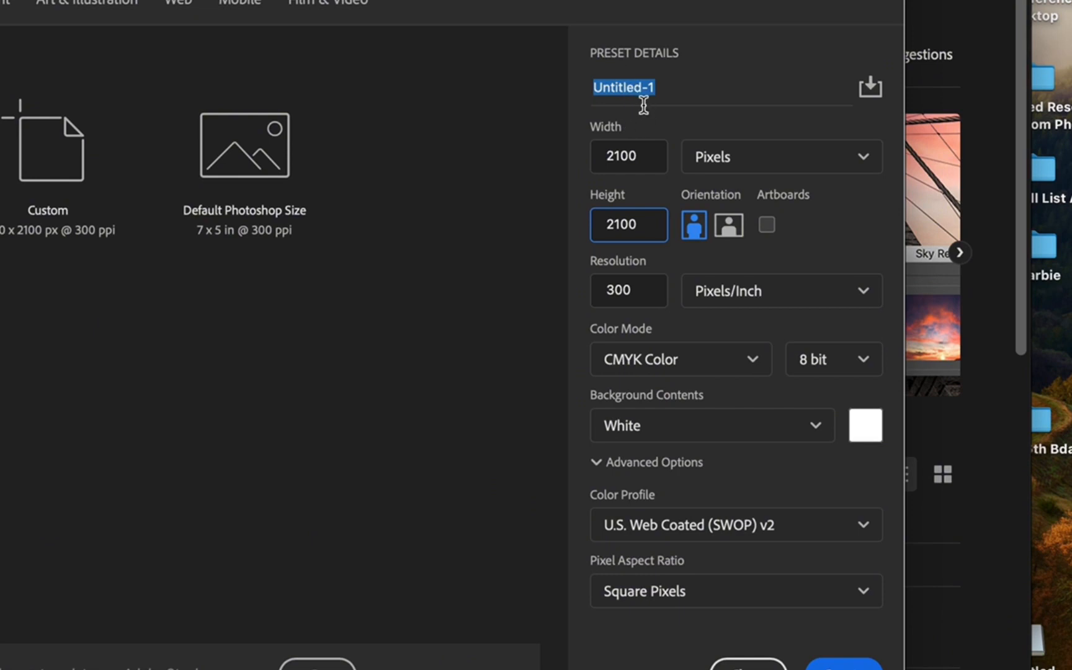
- Name the preset 'Standard Square', correcting a mistyped capital letter
type("ST")
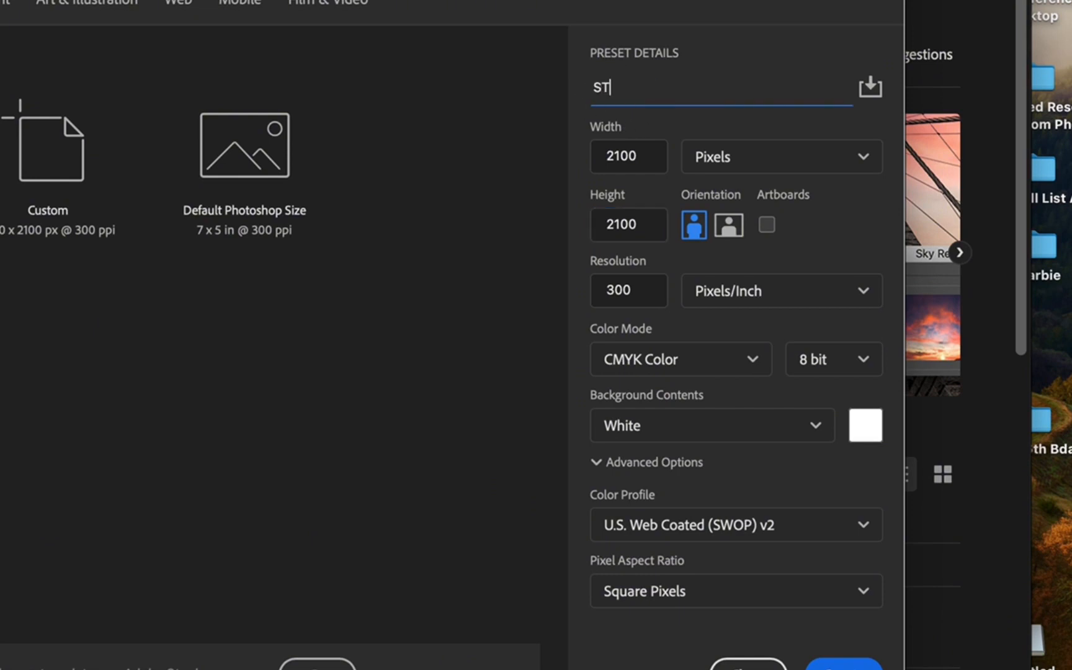
key("Backspace")
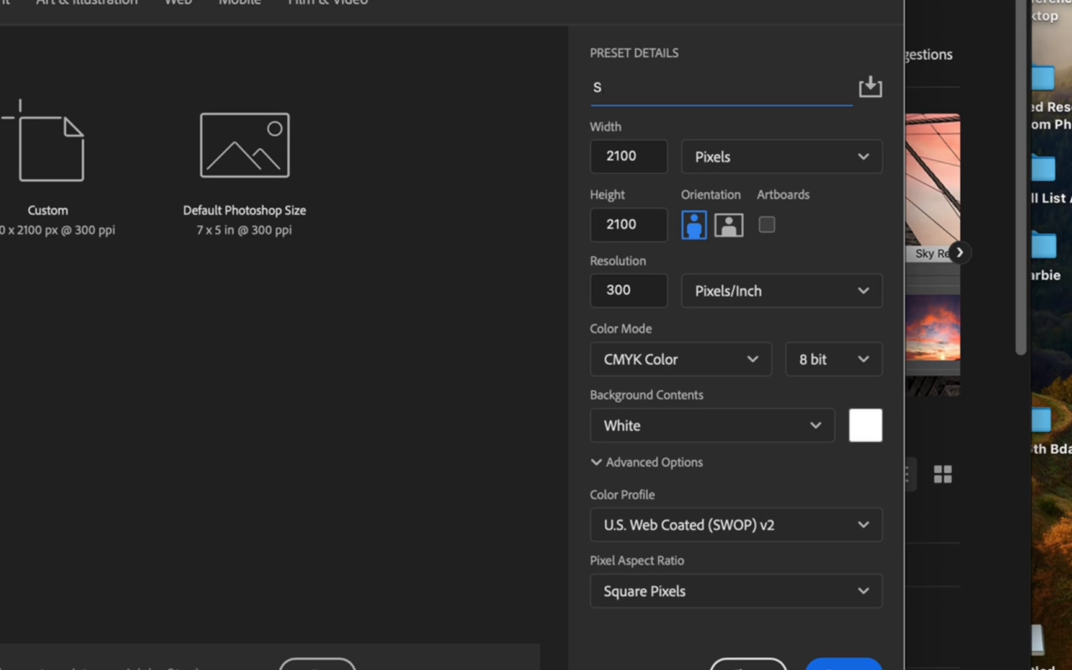
type("tandard")
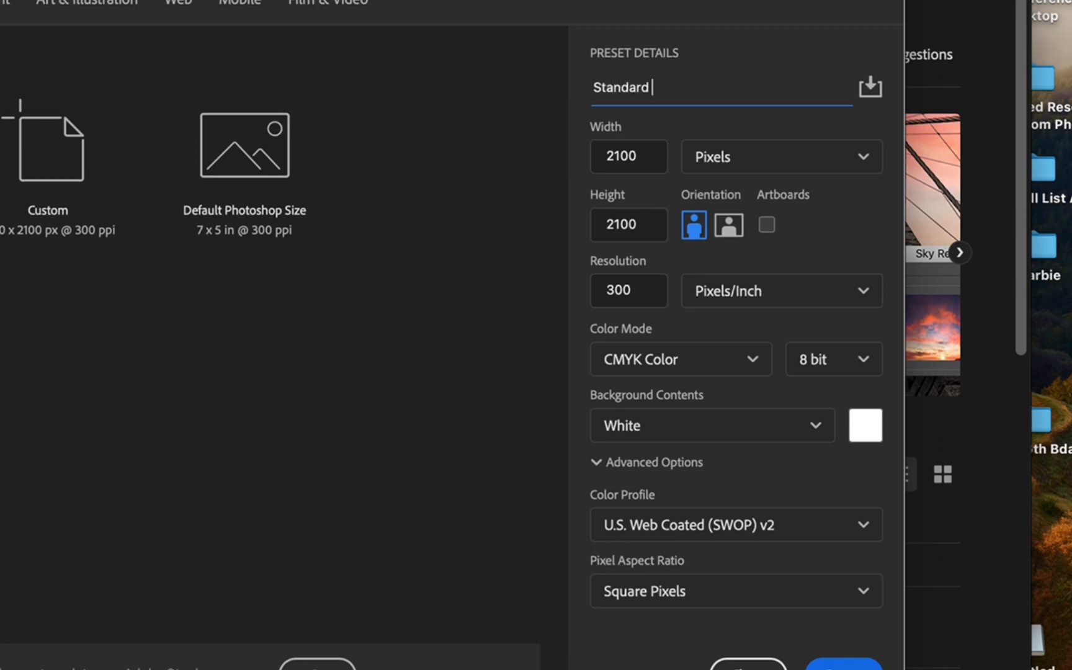
type("Square")
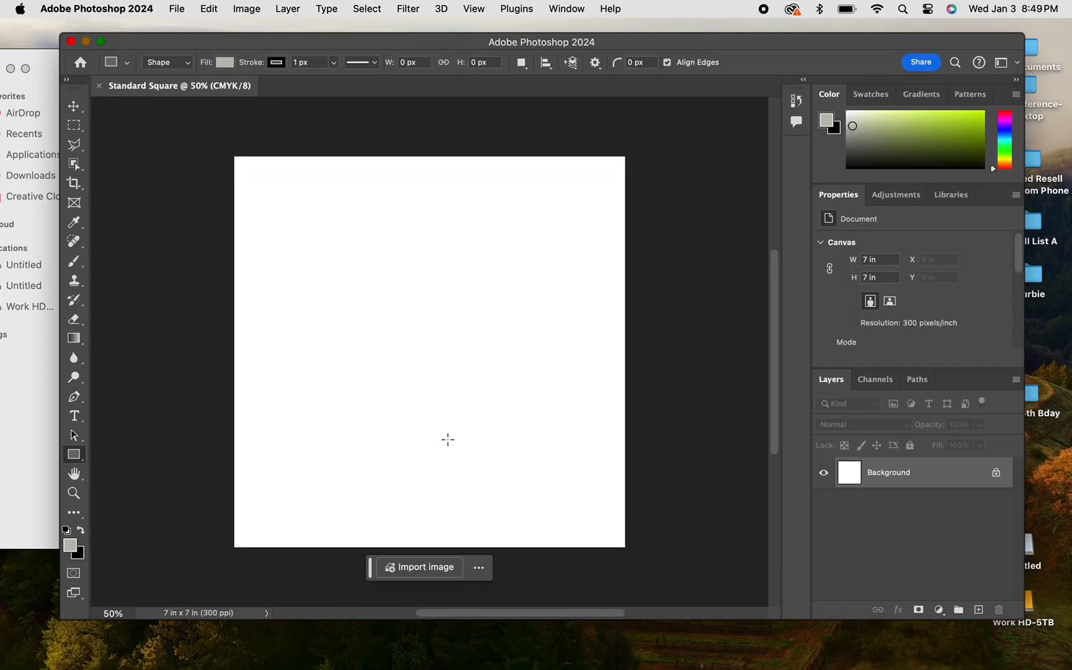
mouse_move(390, 318)
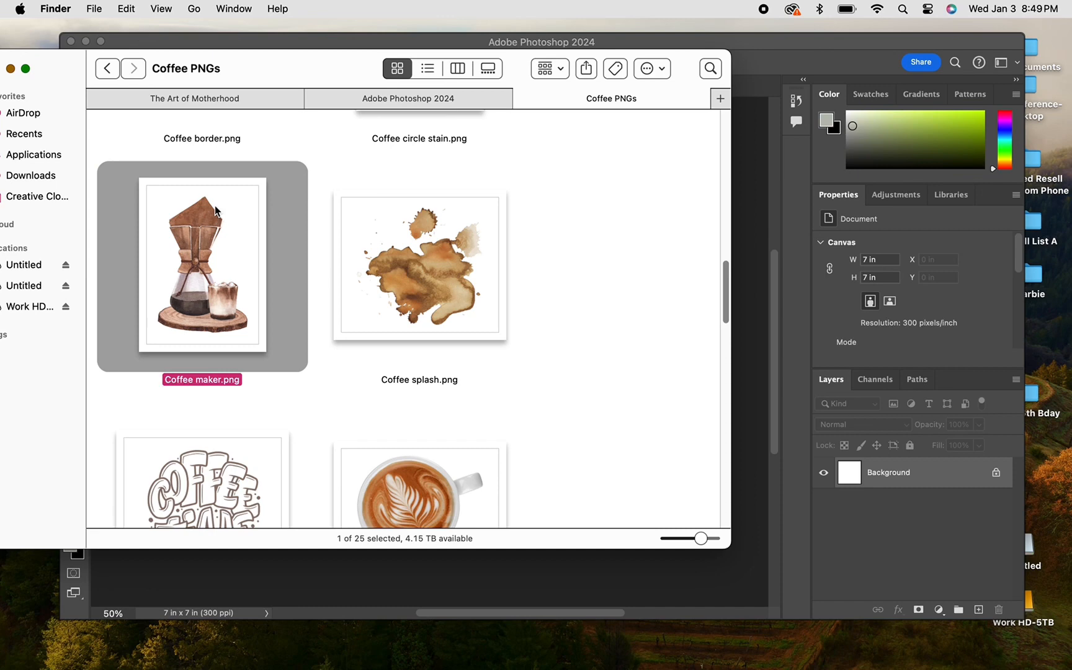
mouse_move(217, 185)
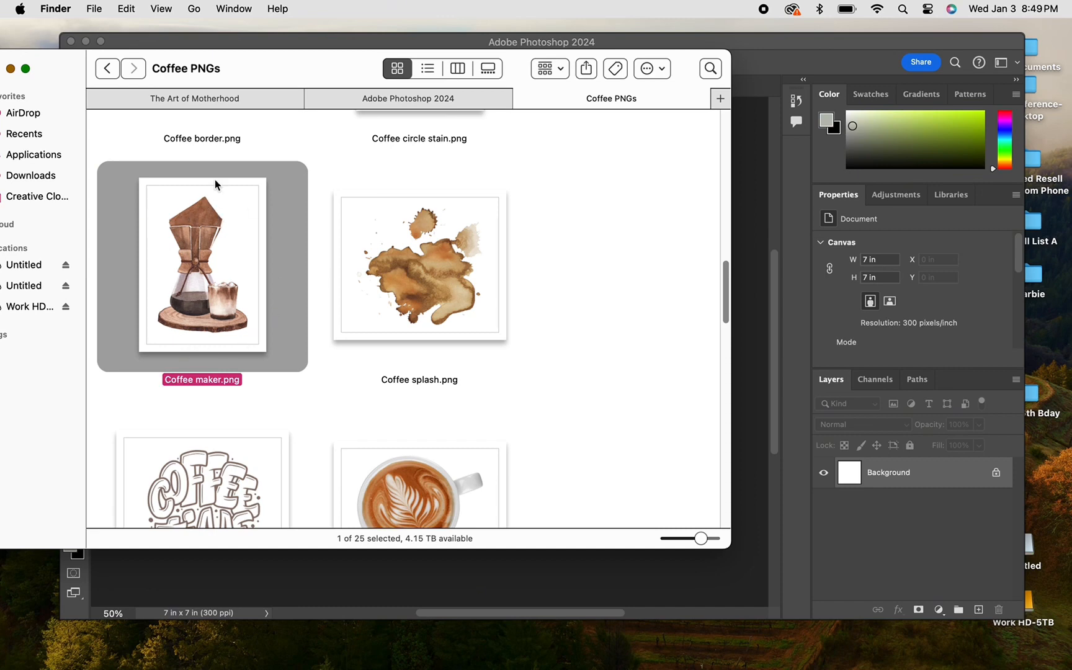
mouse_move(322, 62)
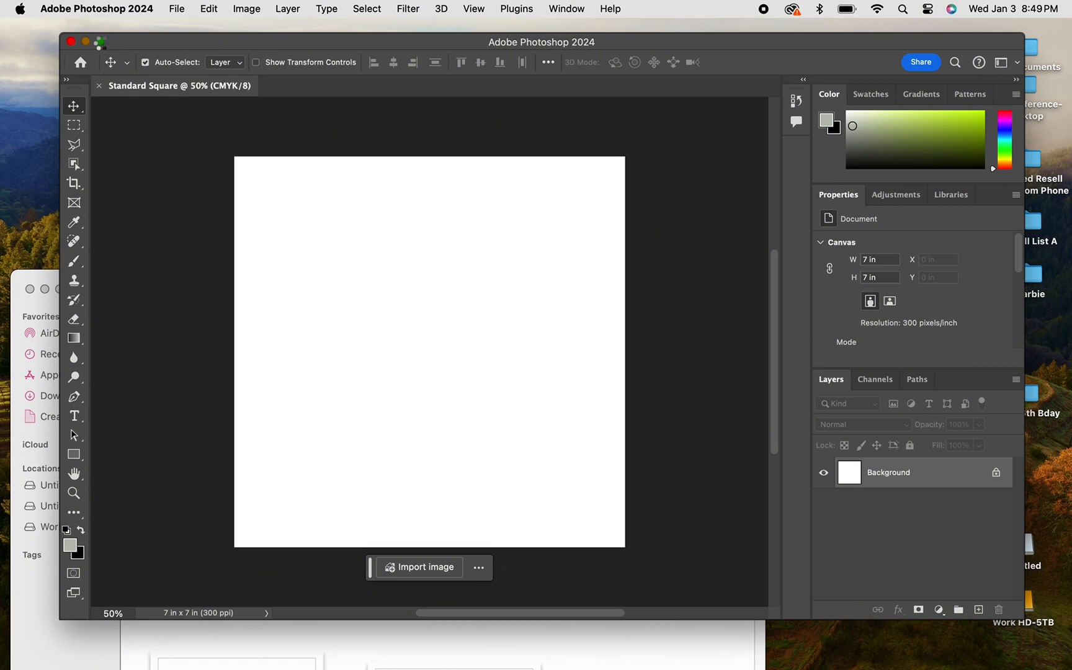
- Commit the placed Coffee maker image and hide the white Background layer
left_click(426, 566)
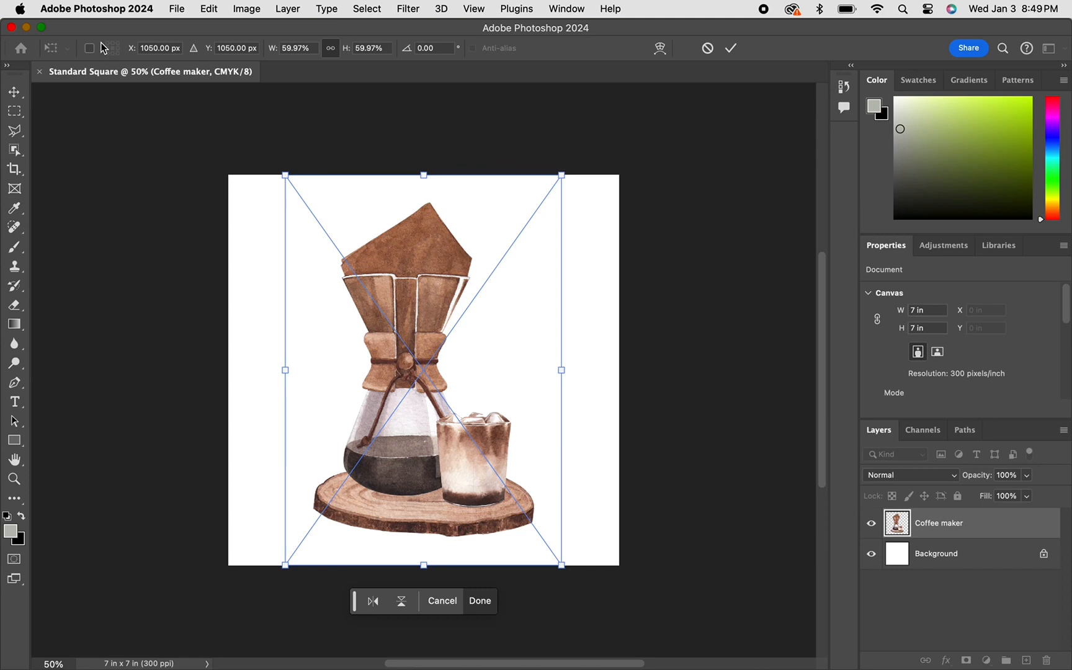
mouse_move(529, 383)
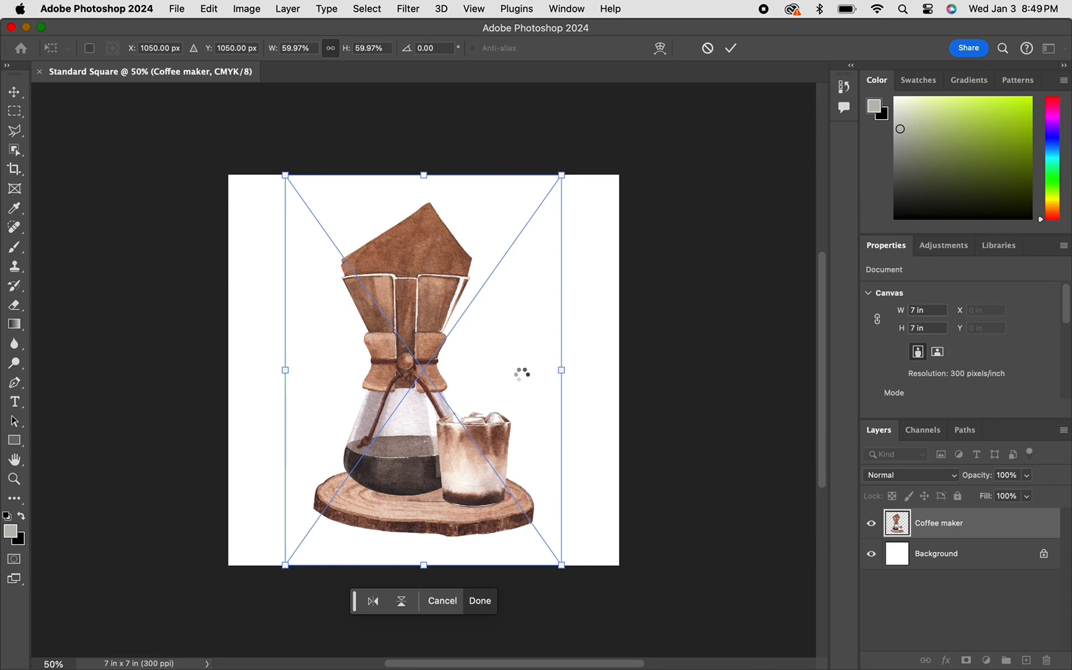
left_click(479, 601)
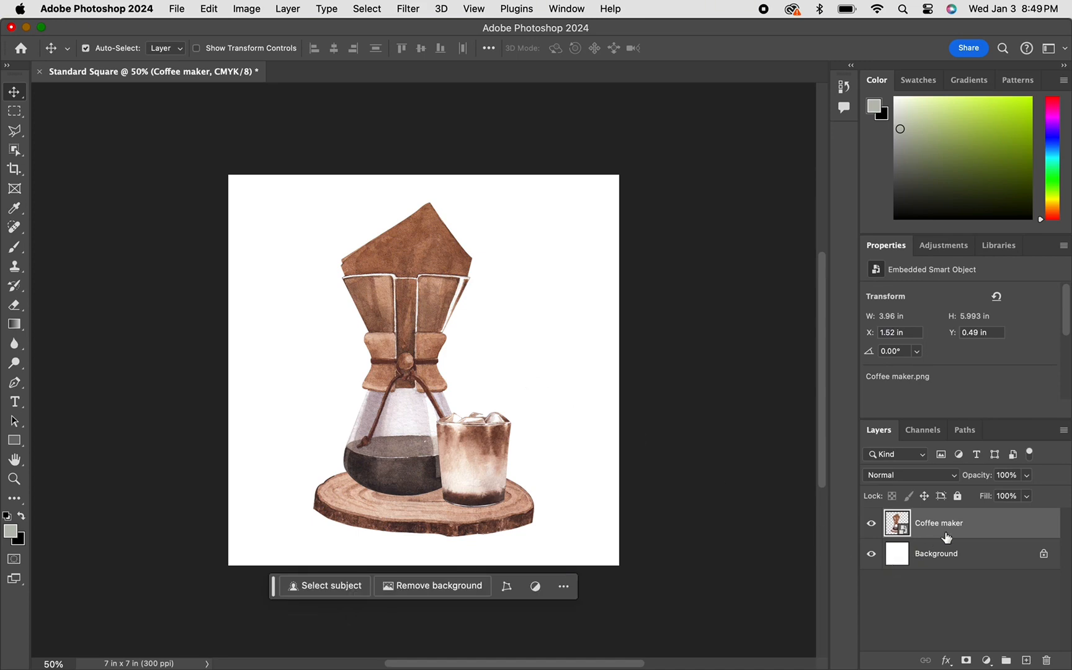
mouse_move(937, 532)
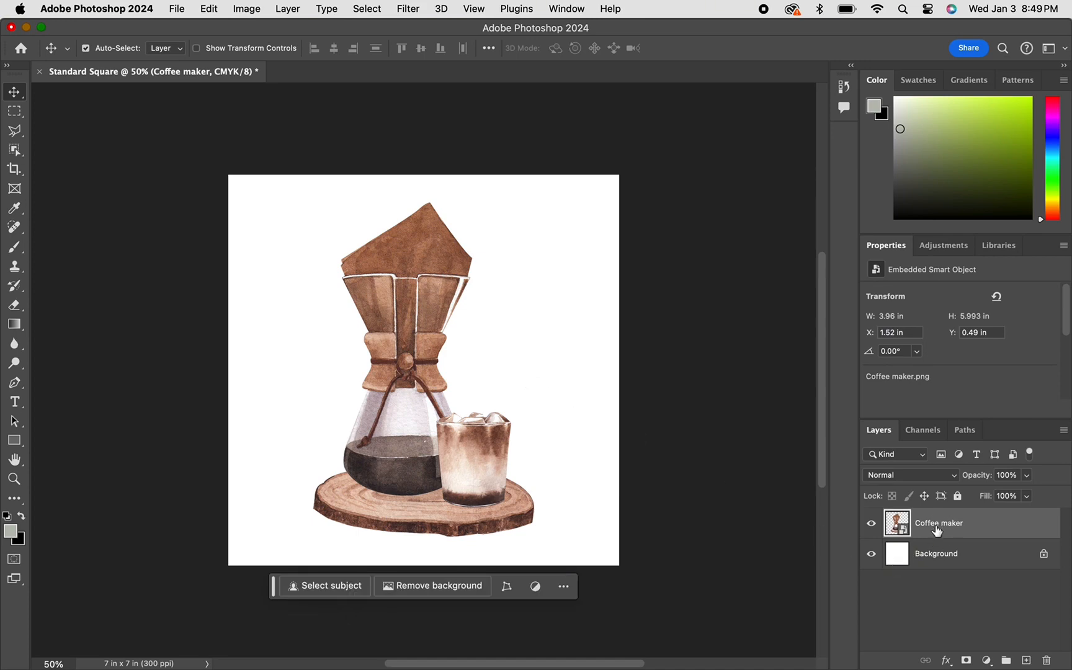
mouse_move(954, 537)
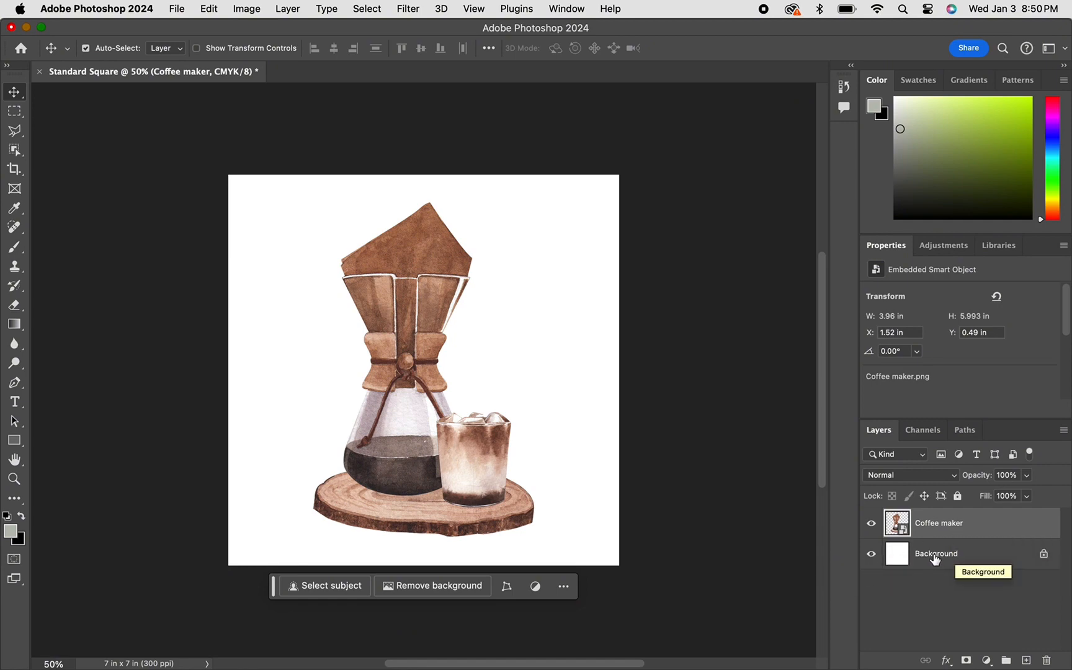
left_click(871, 553)
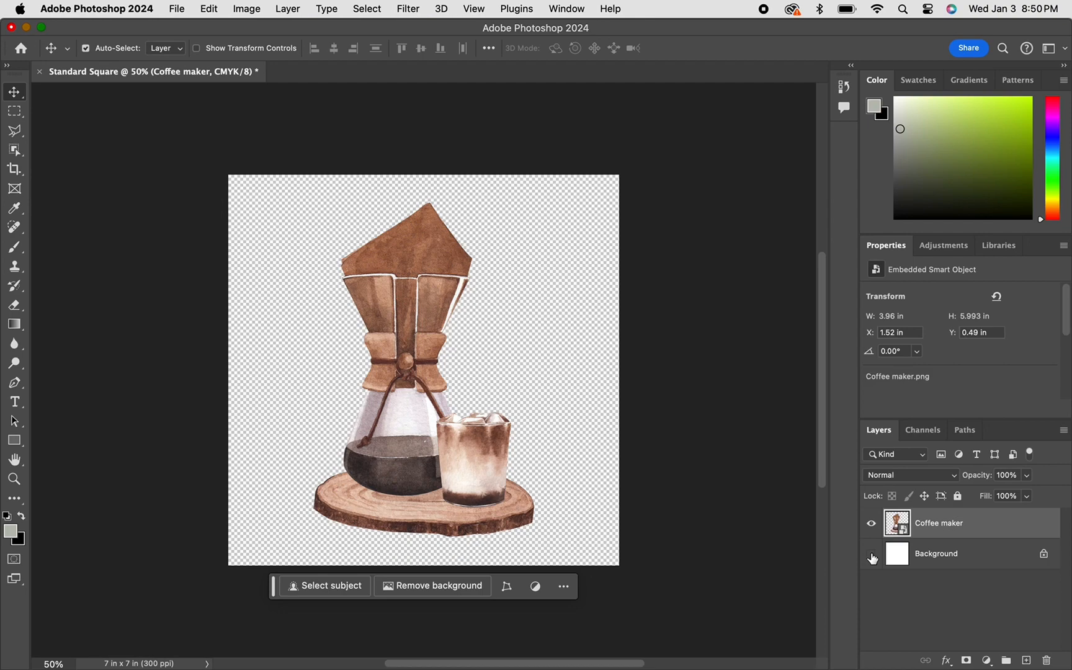
left_click(872, 553)
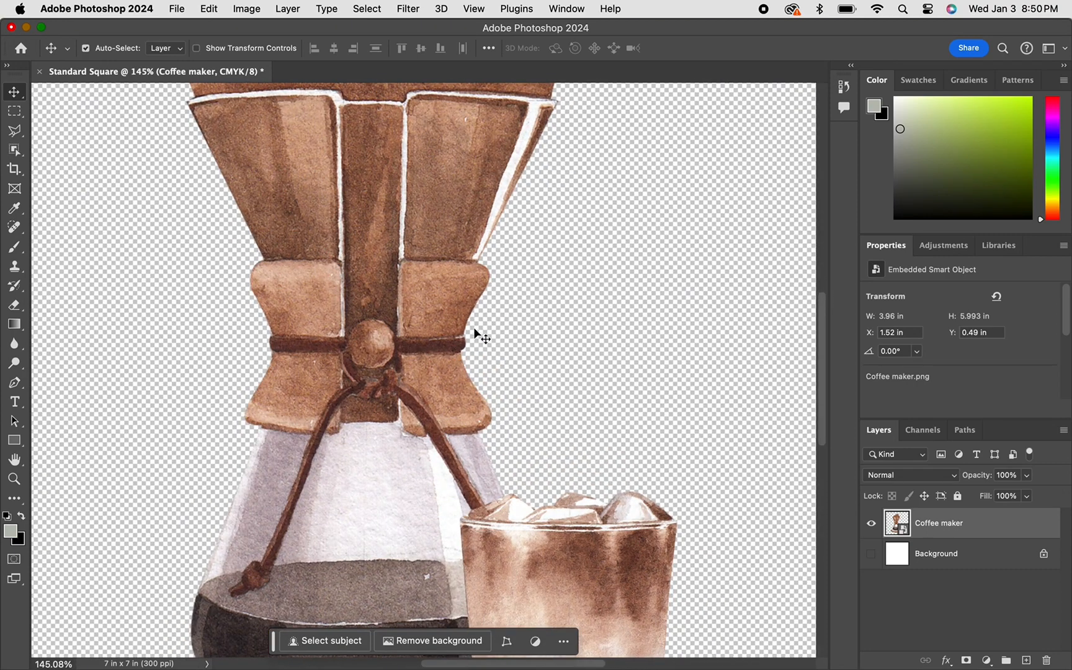
mouse_move(497, 462)
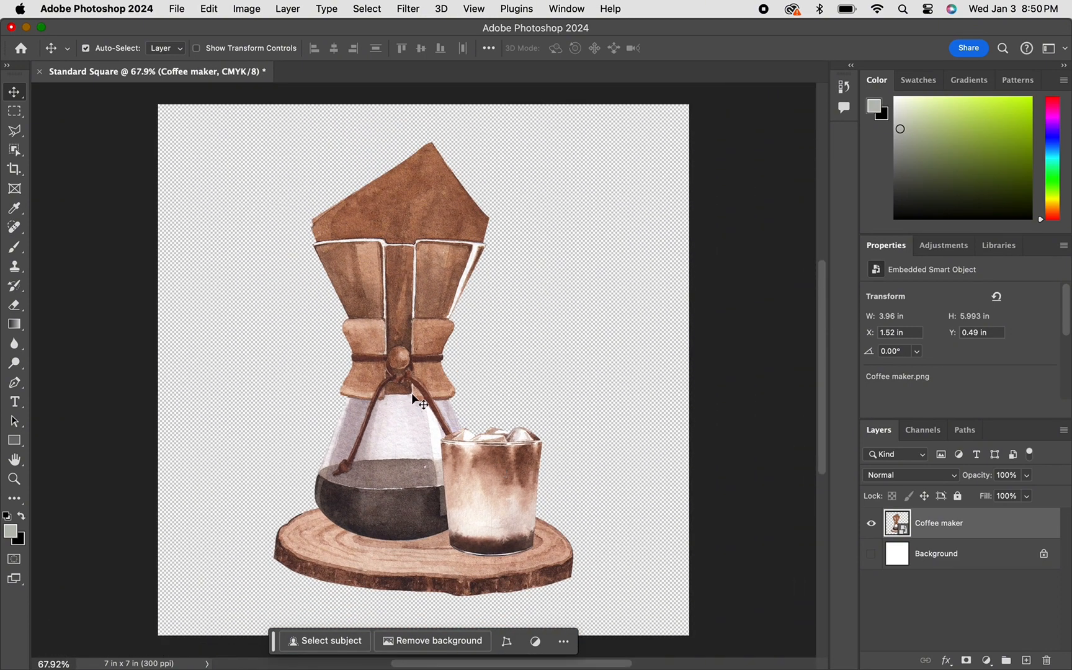
- Browse the Image > Mode and Layer menus looking for layer effect commands
left_click(246, 9)
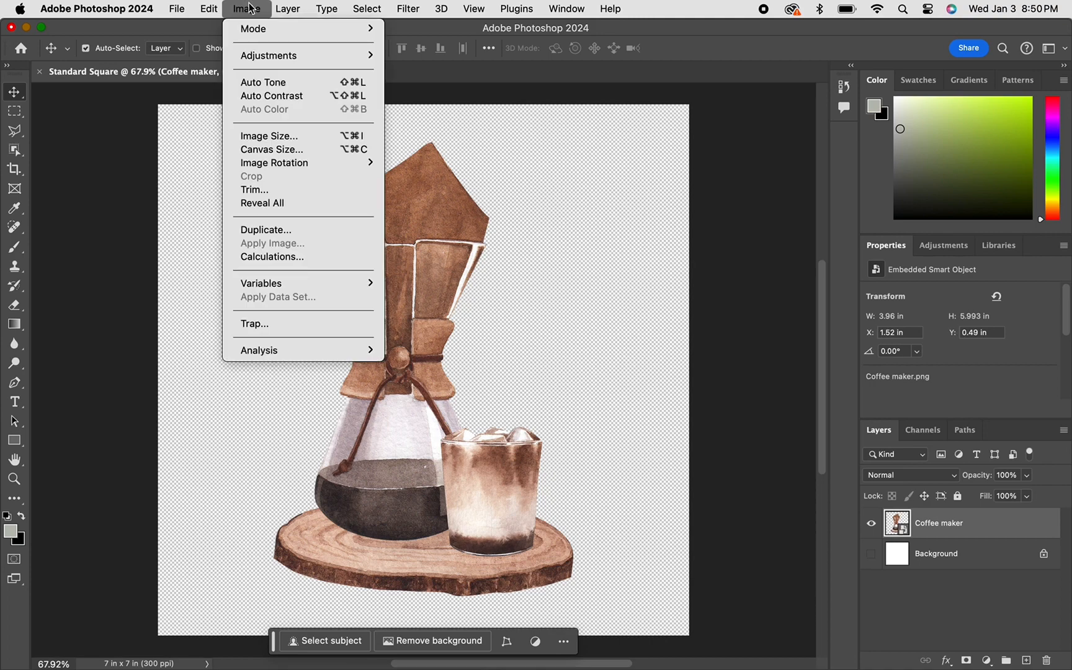
left_click(269, 56)
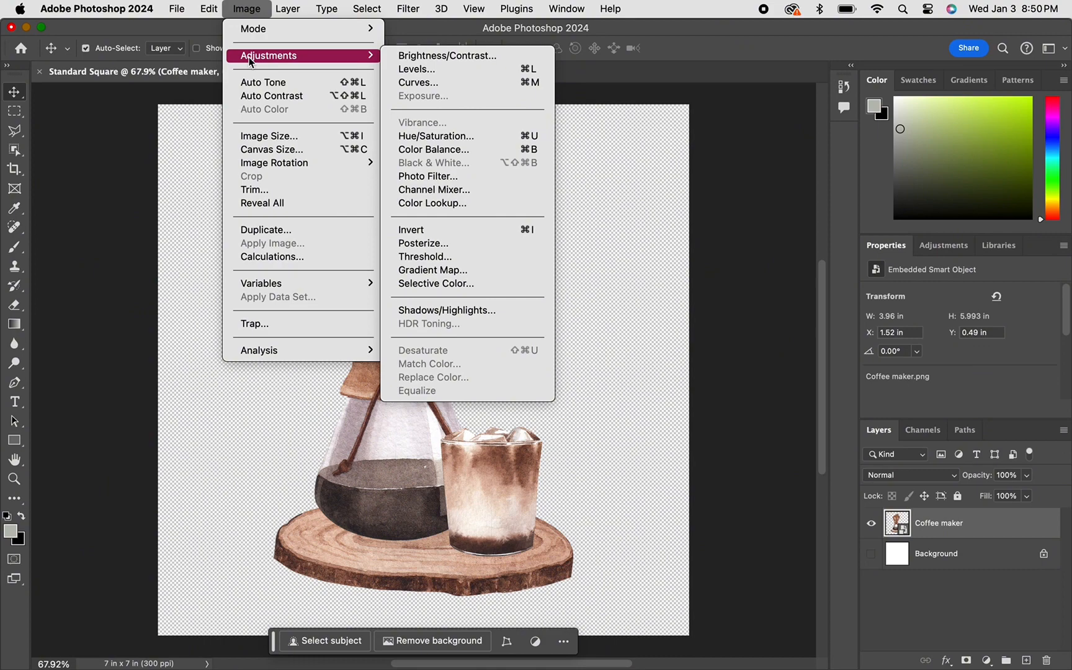
mouse_move(254, 190)
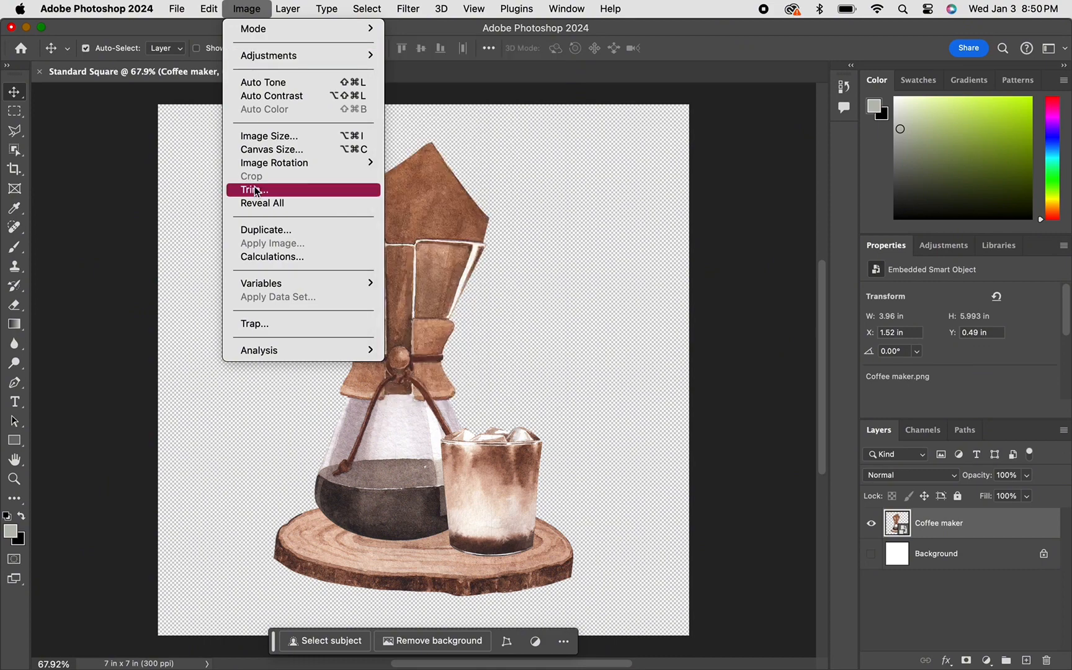
mouse_move(253, 28)
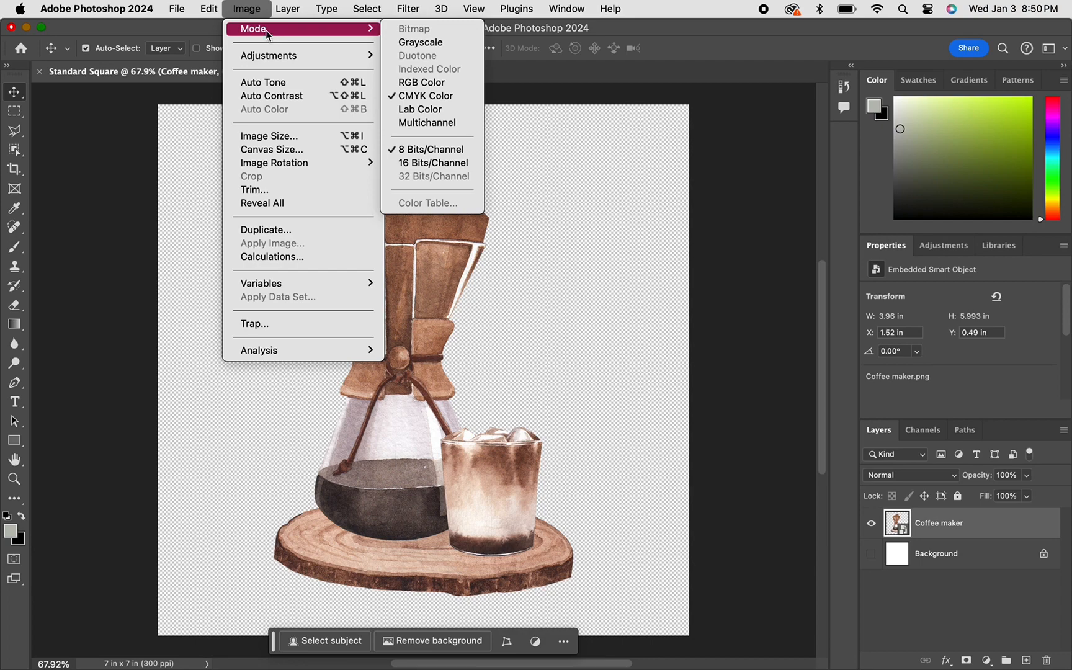
left_click(288, 8)
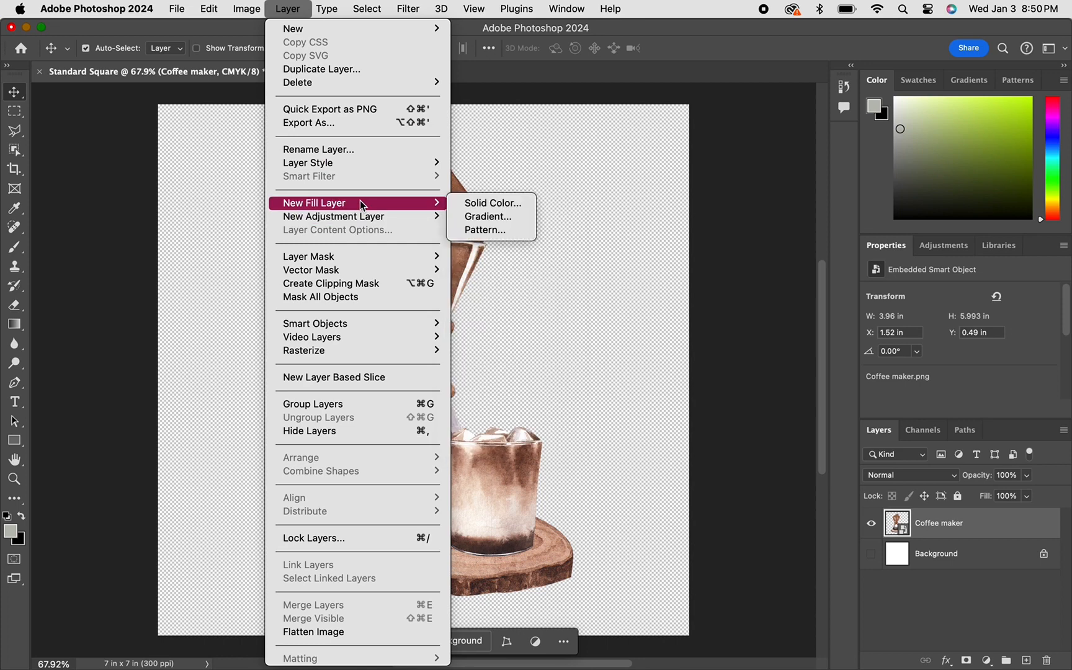
mouse_move(313, 29)
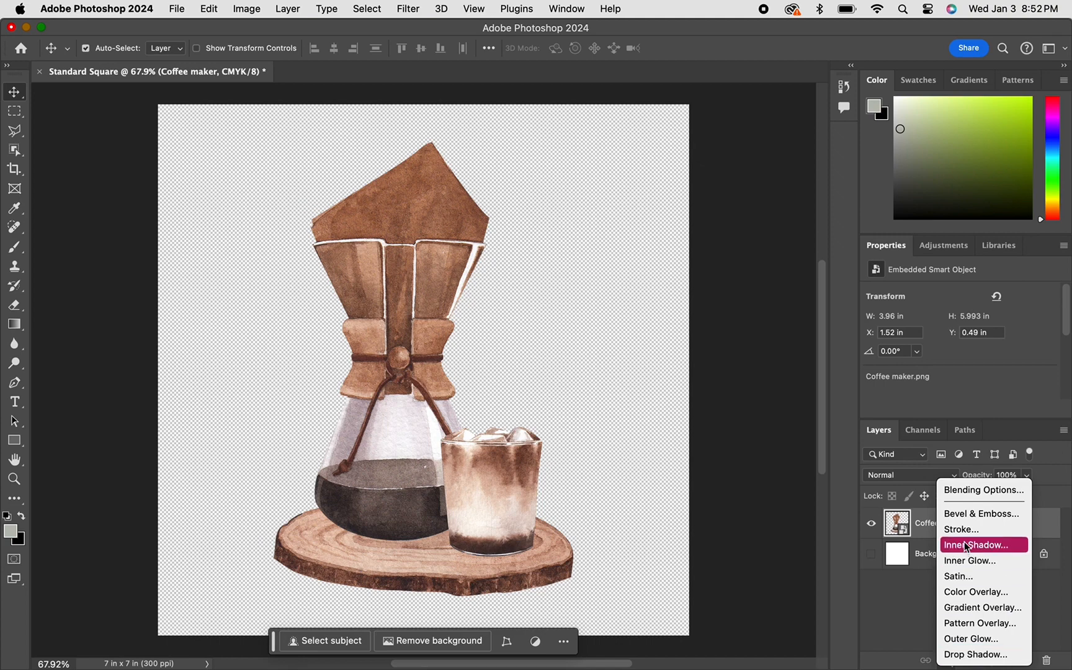
mouse_move(961, 528)
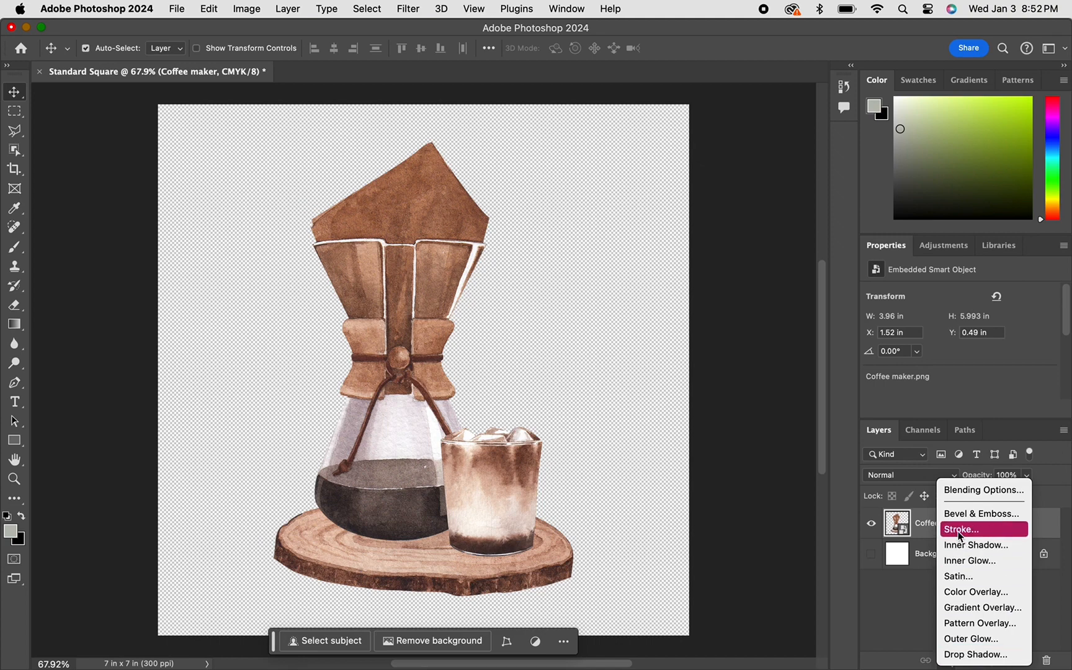
- Add a Stroke effect to the coffee maker, trying Inside then Center position
left_click(962, 528)
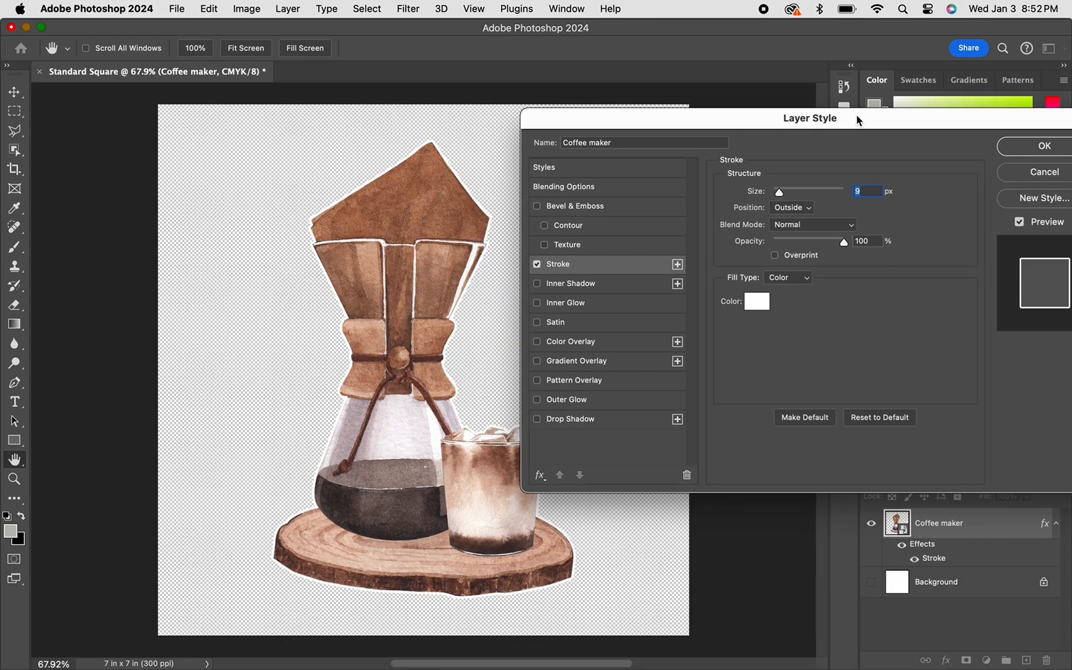
mouse_move(358, 186)
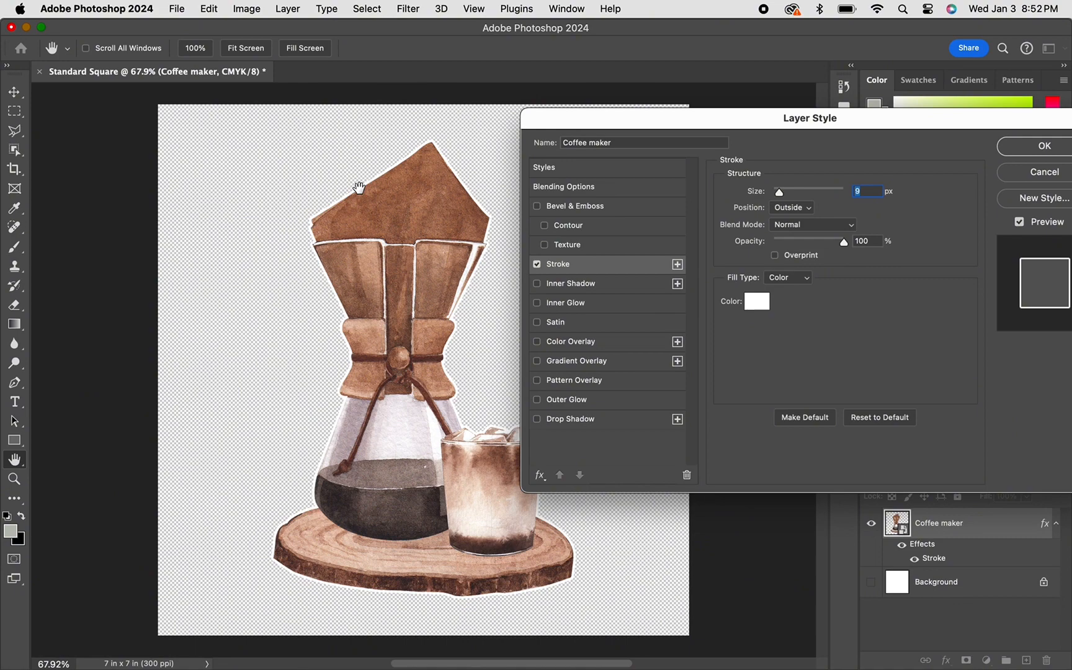
mouse_move(415, 149)
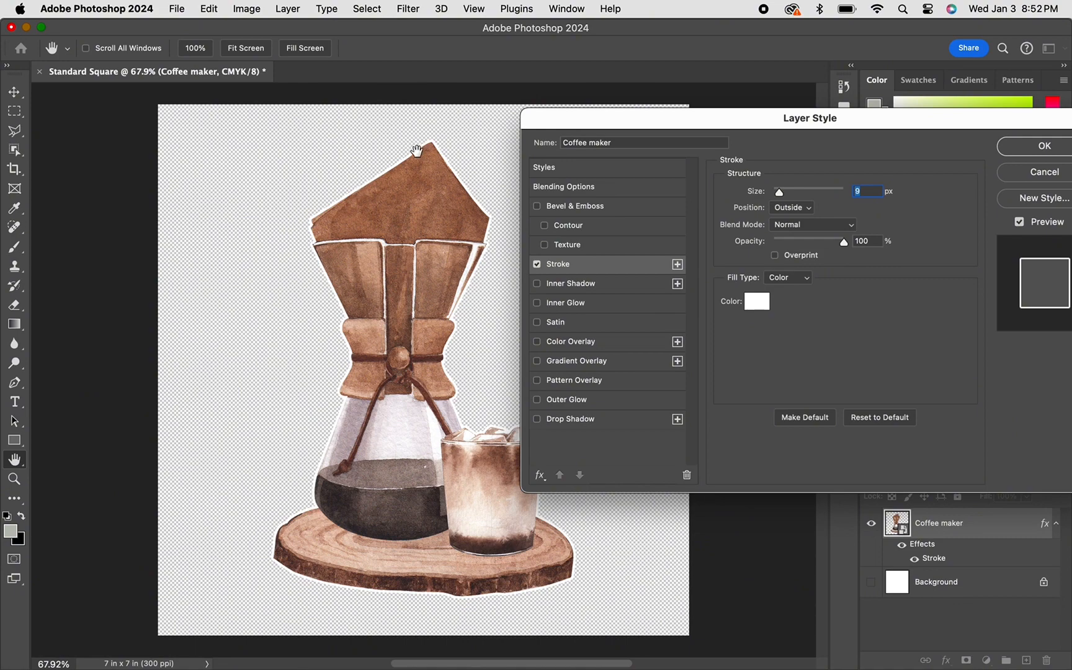
mouse_move(310, 218)
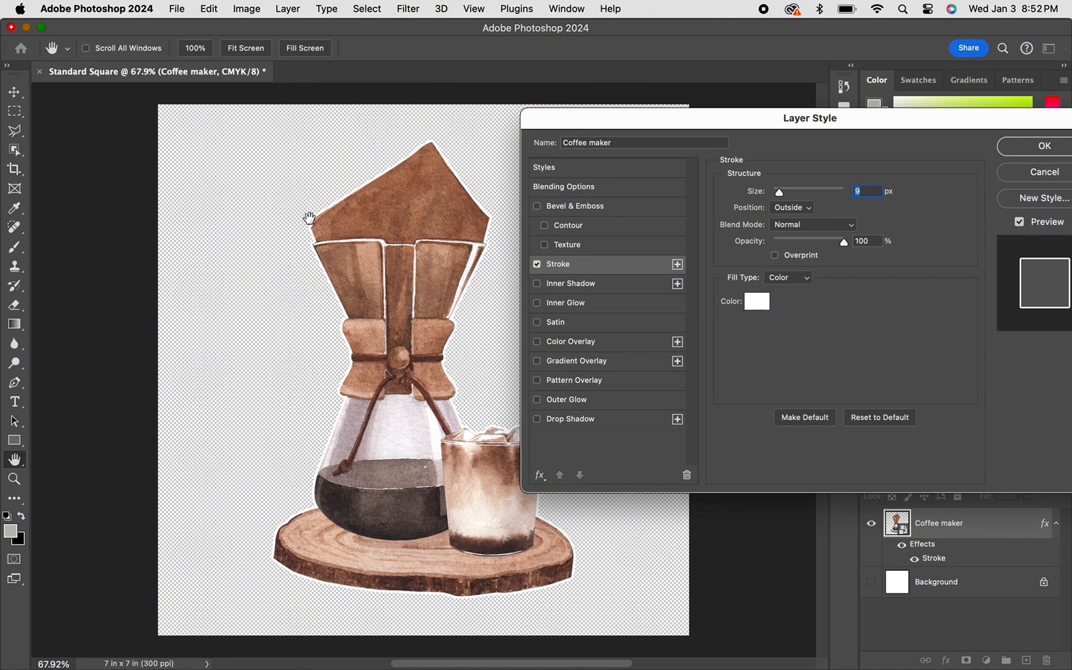
mouse_move(311, 225)
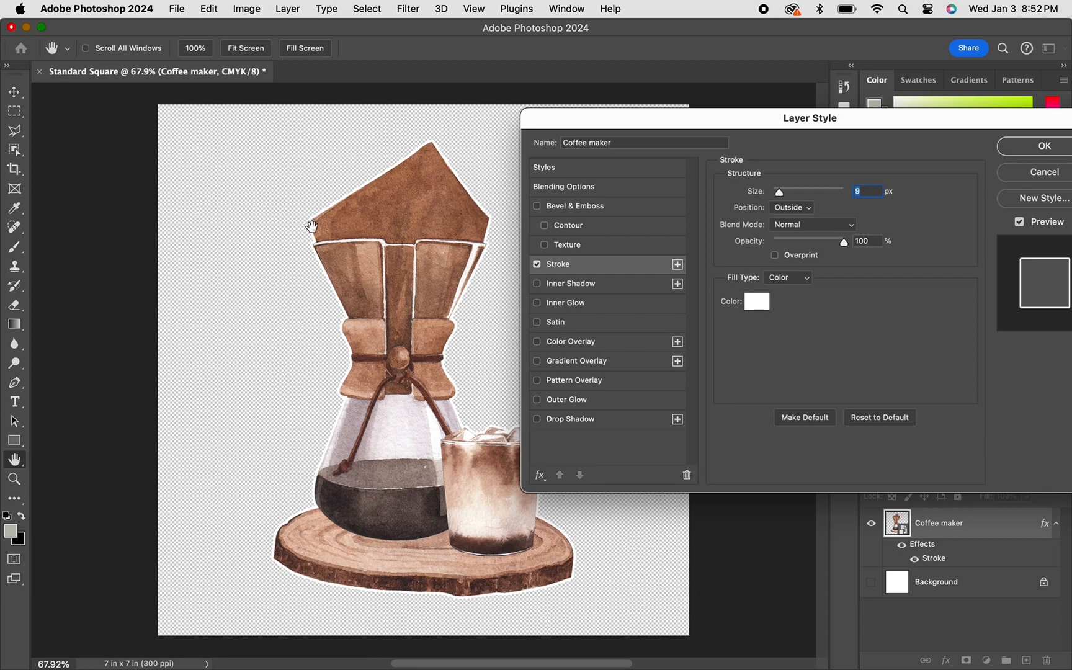
mouse_move(385, 286)
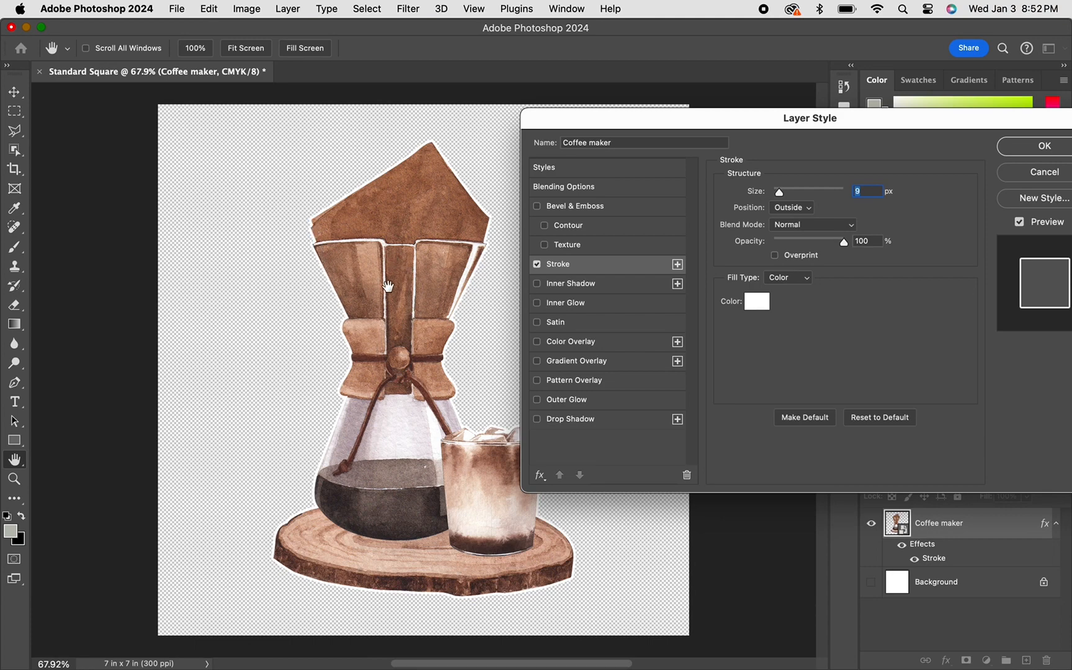
mouse_move(810, 217)
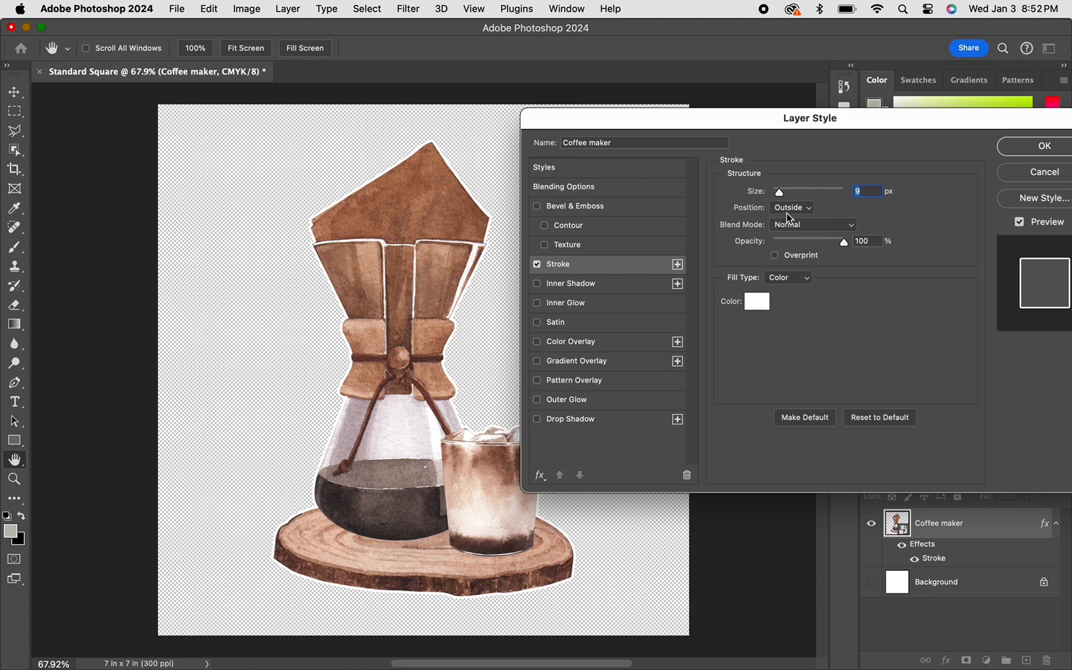
left_click(792, 207)
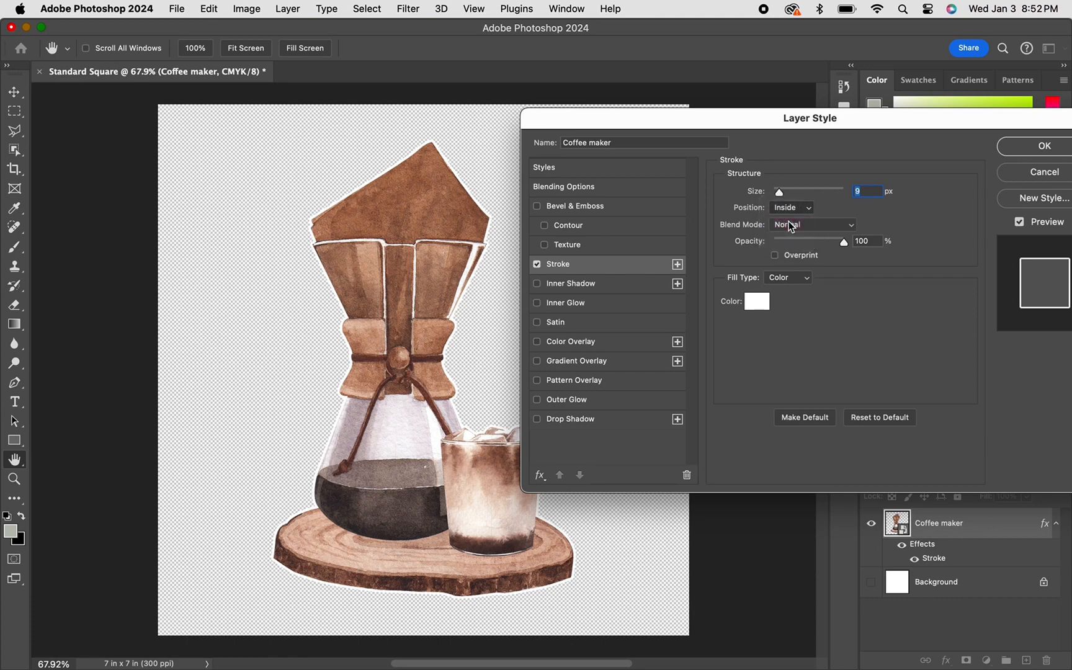
mouse_move(812, 224)
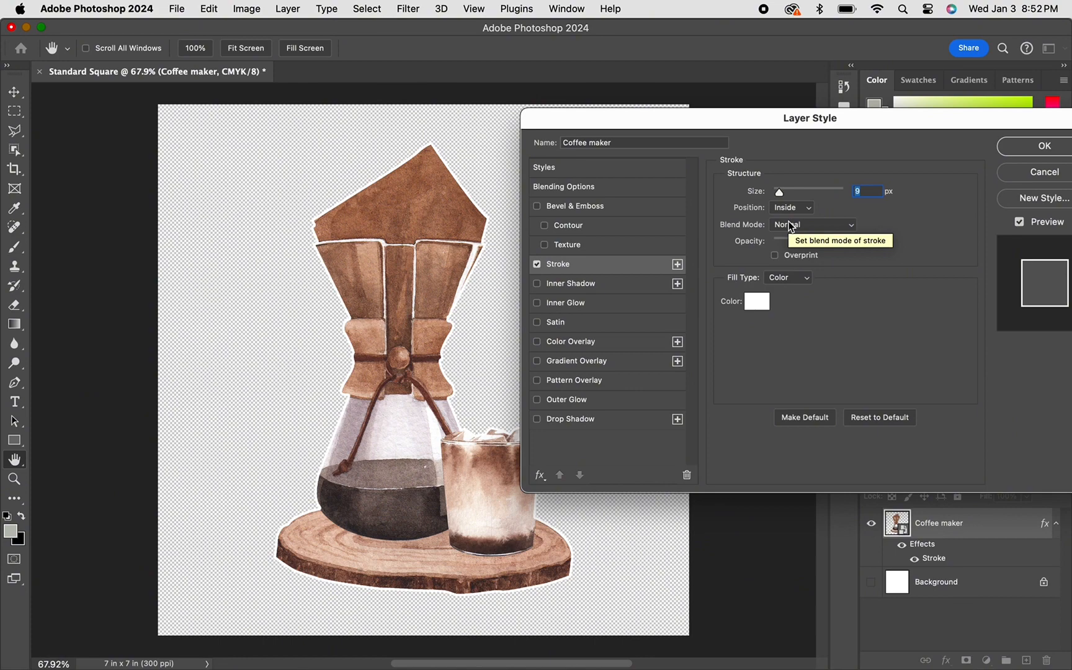
left_click(790, 207)
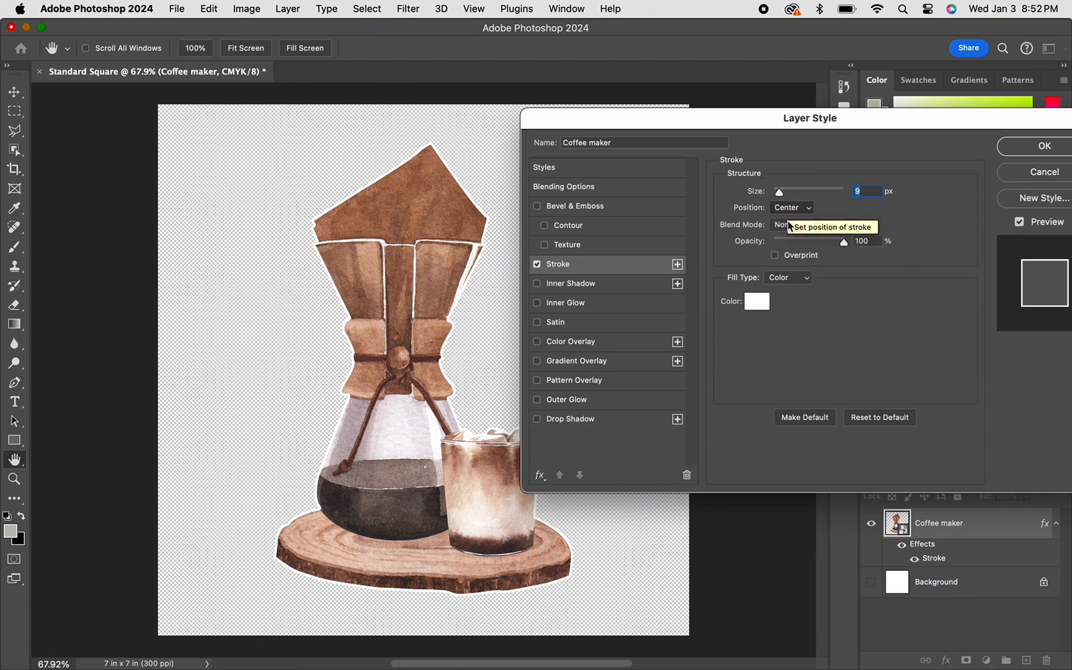
mouse_move(789, 224)
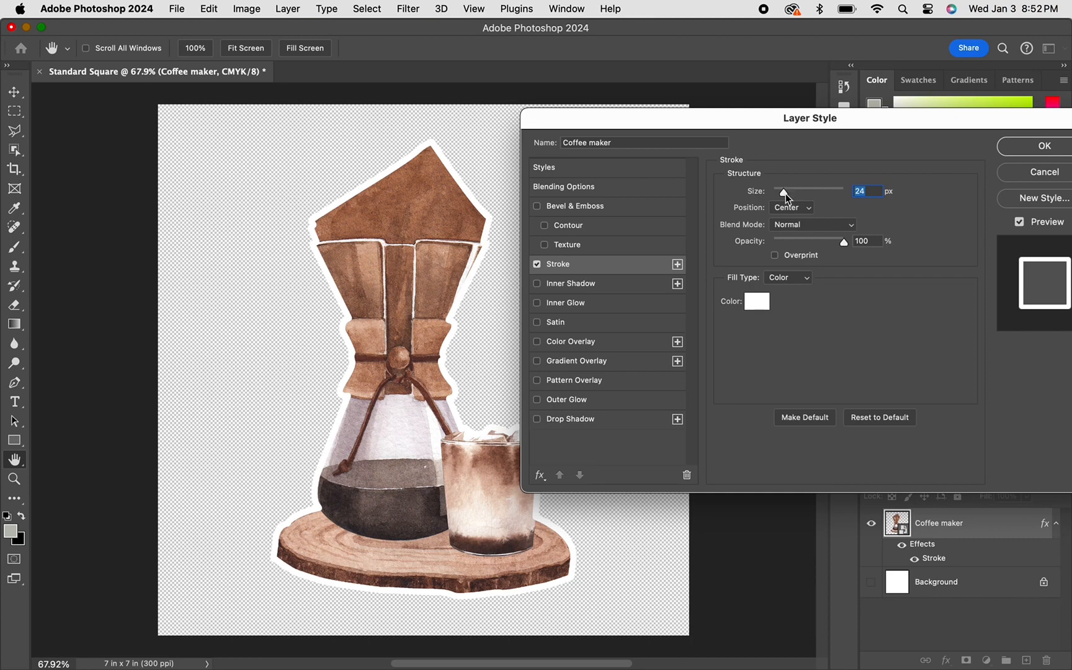
- Try the Outside stroke position and settle back on Center placement
left_click(790, 207)
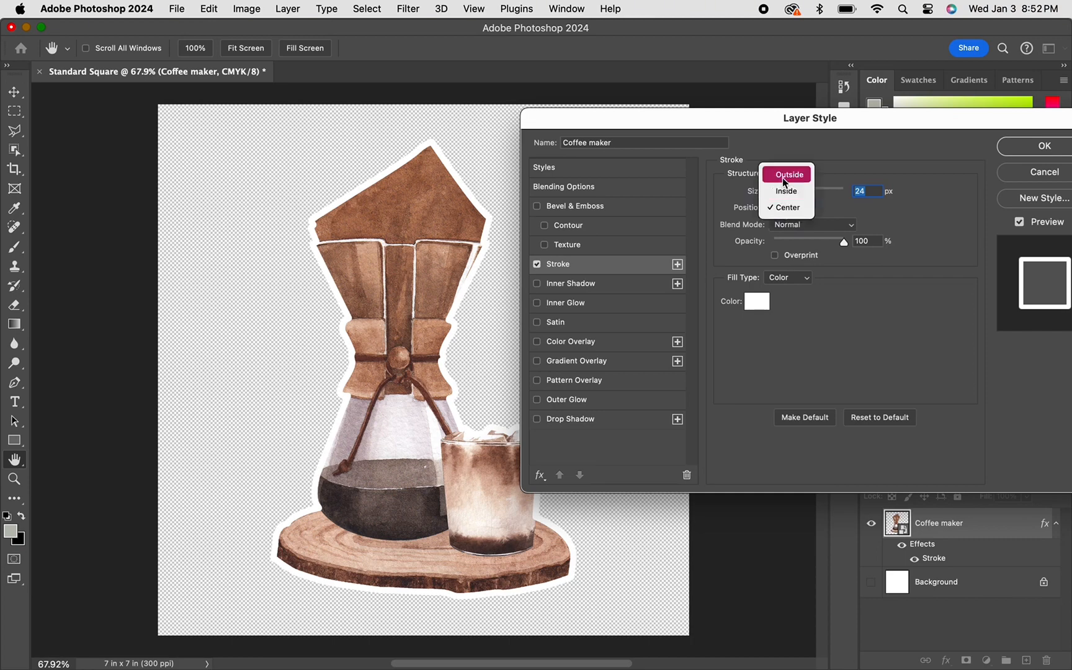
left_click(789, 175)
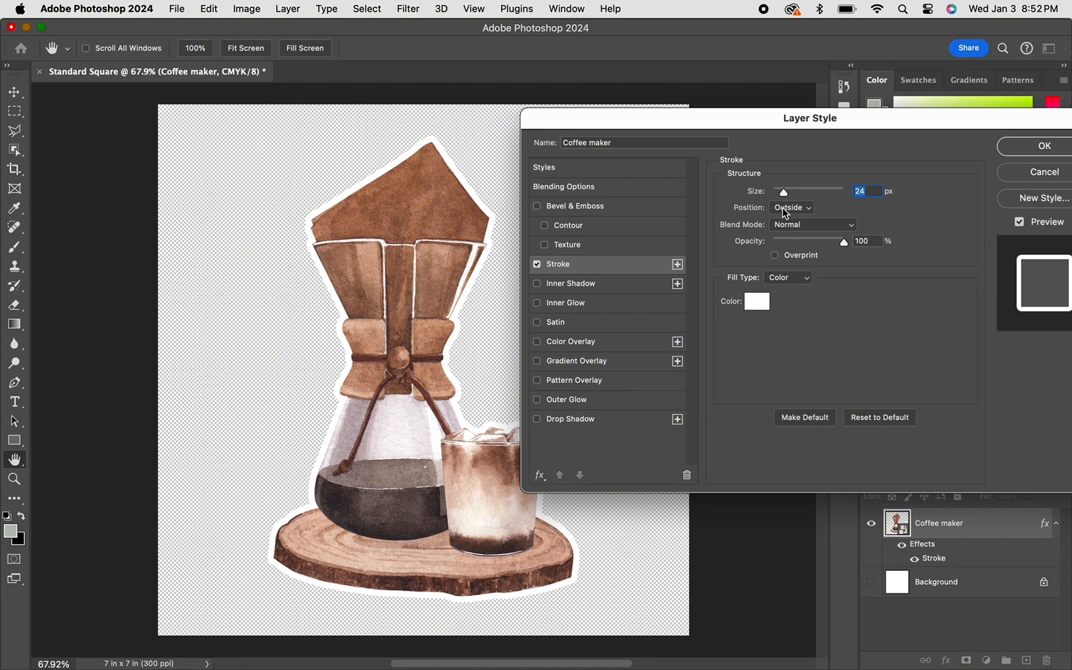
left_click(792, 208)
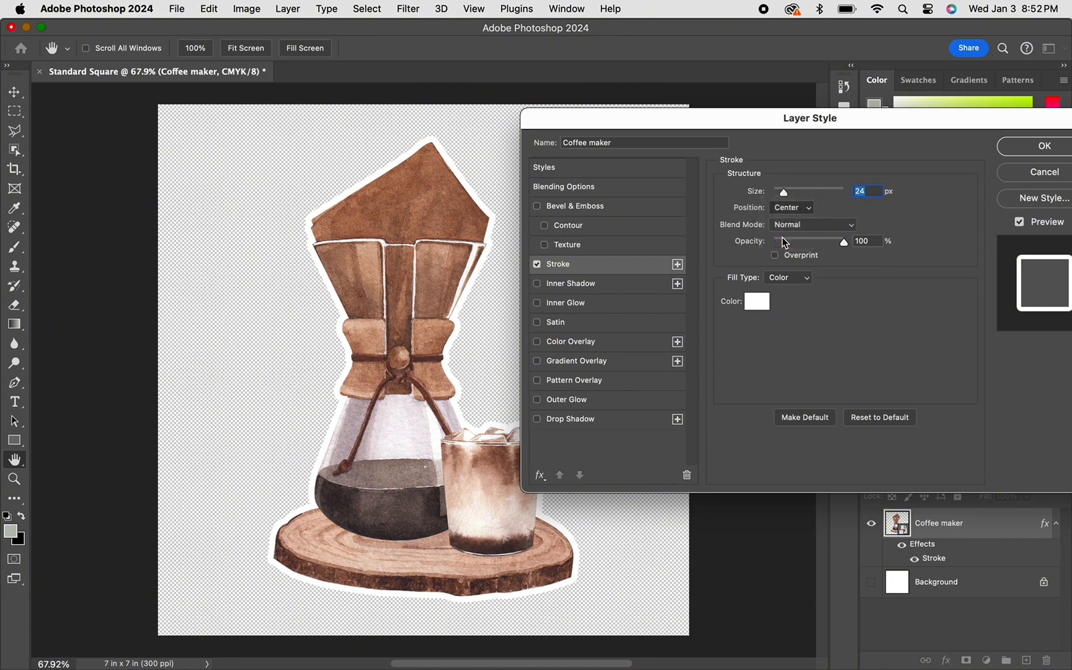
mouse_move(784, 241)
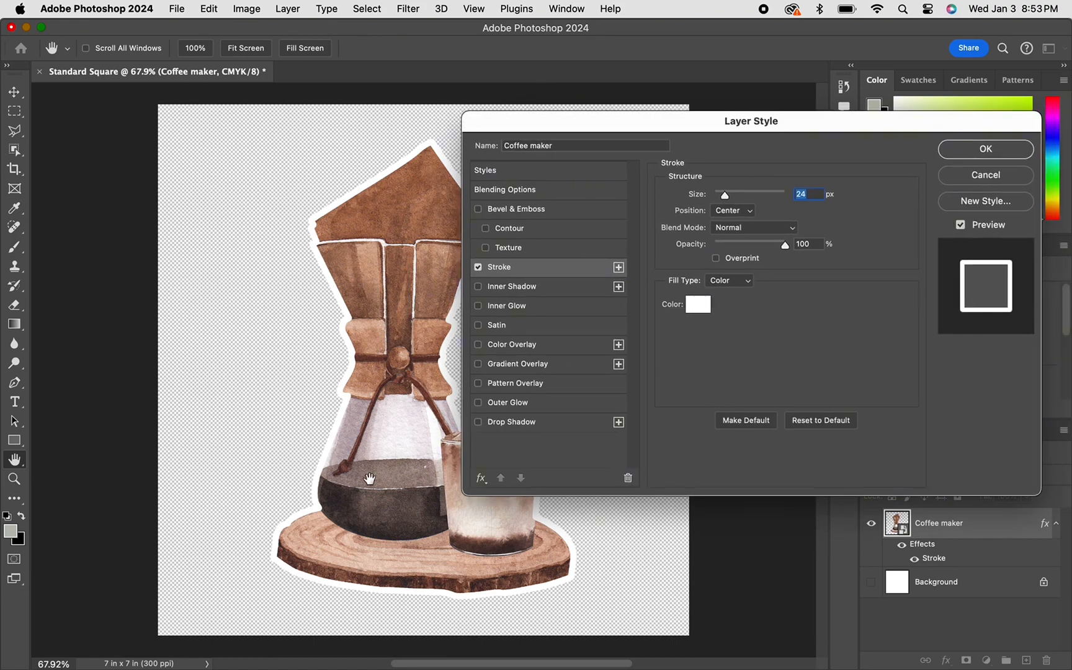
mouse_move(796, 330)
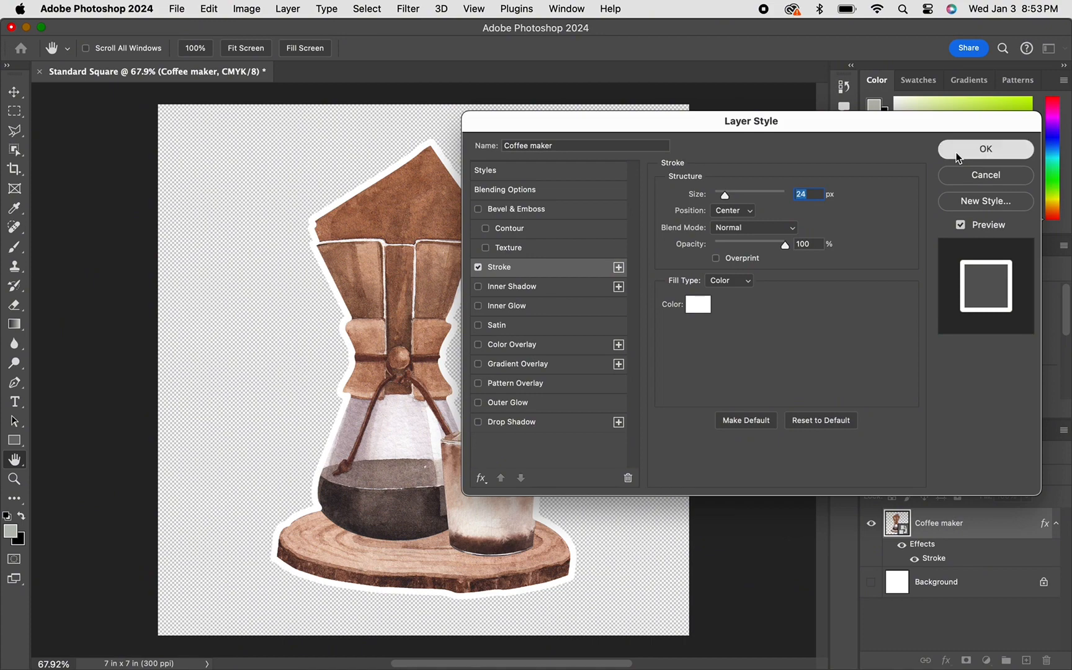
- Apply the white stroke and add a new empty Layer 1 beneath Coffee maker
left_click(985, 149)
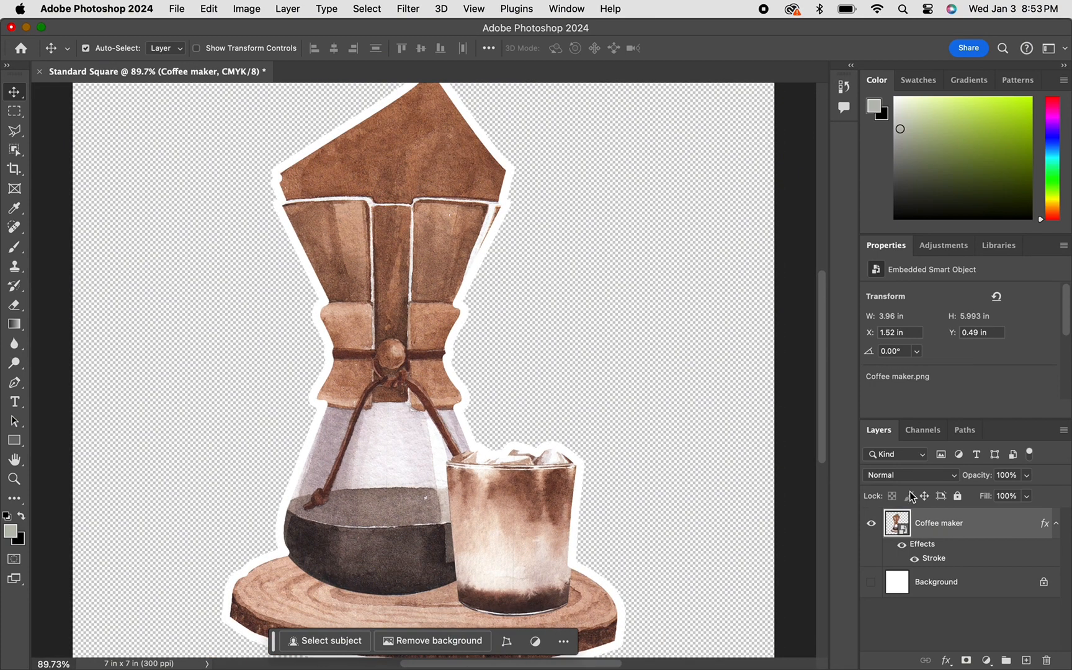
left_click(1005, 660)
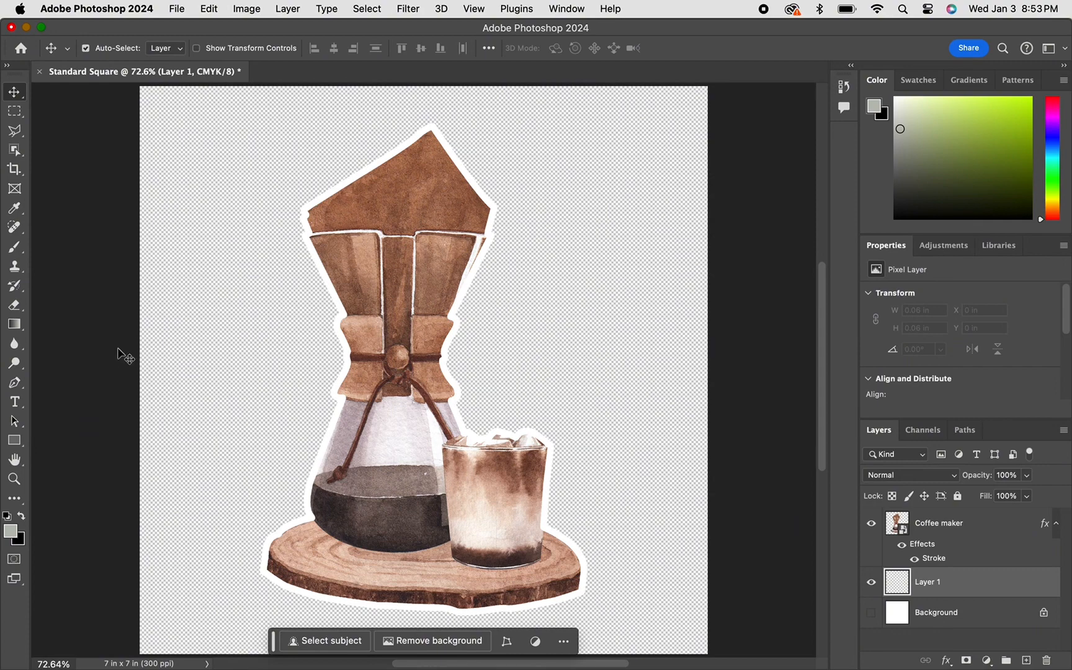
mouse_move(49, 440)
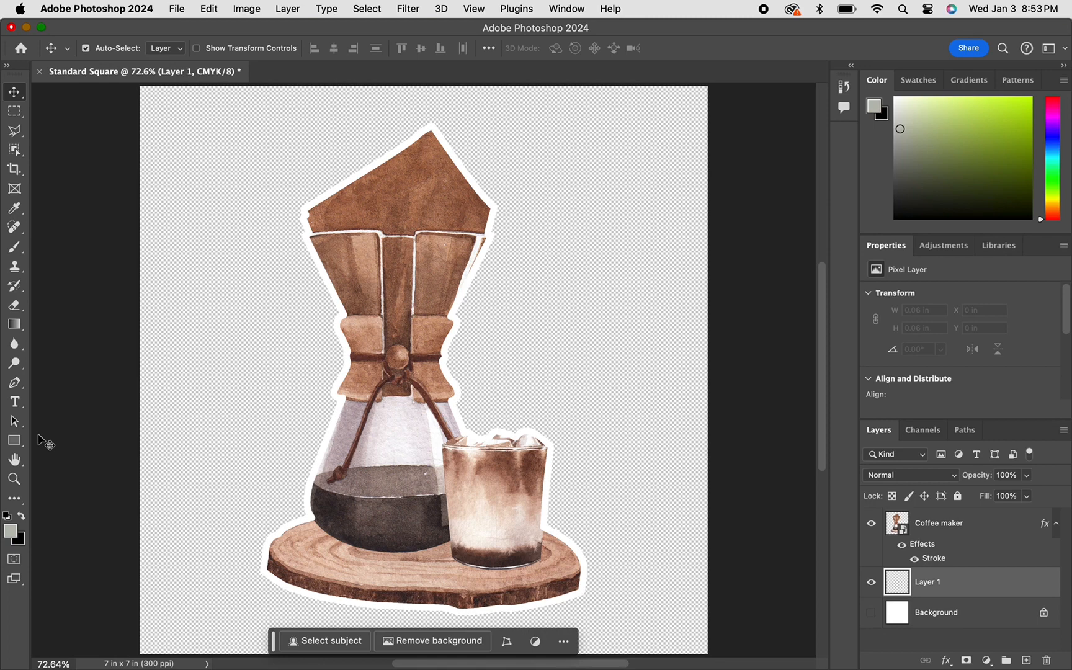
- Hunt through the toolbar and switch to the Paint Bucket Tool
left_click(14, 459)
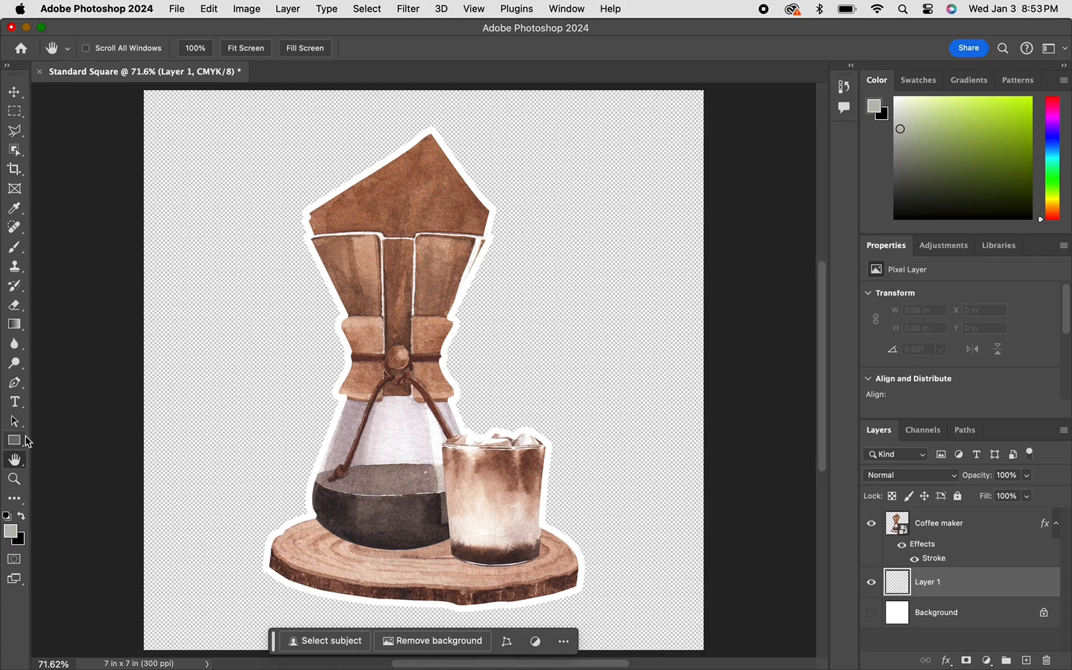
left_click(15, 440)
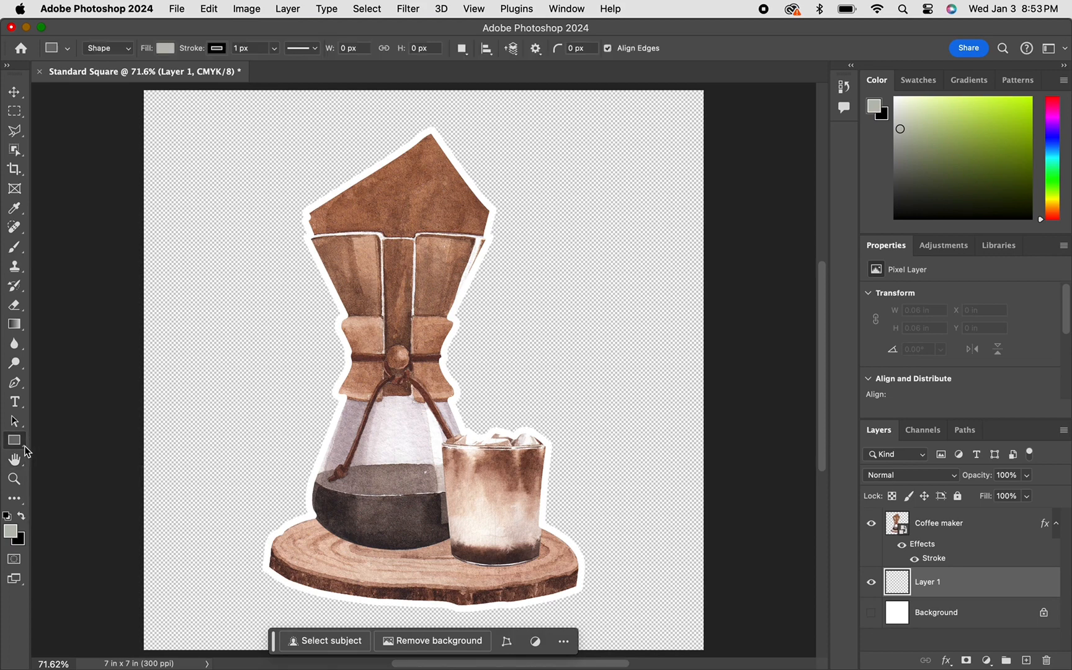
left_click(15, 421)
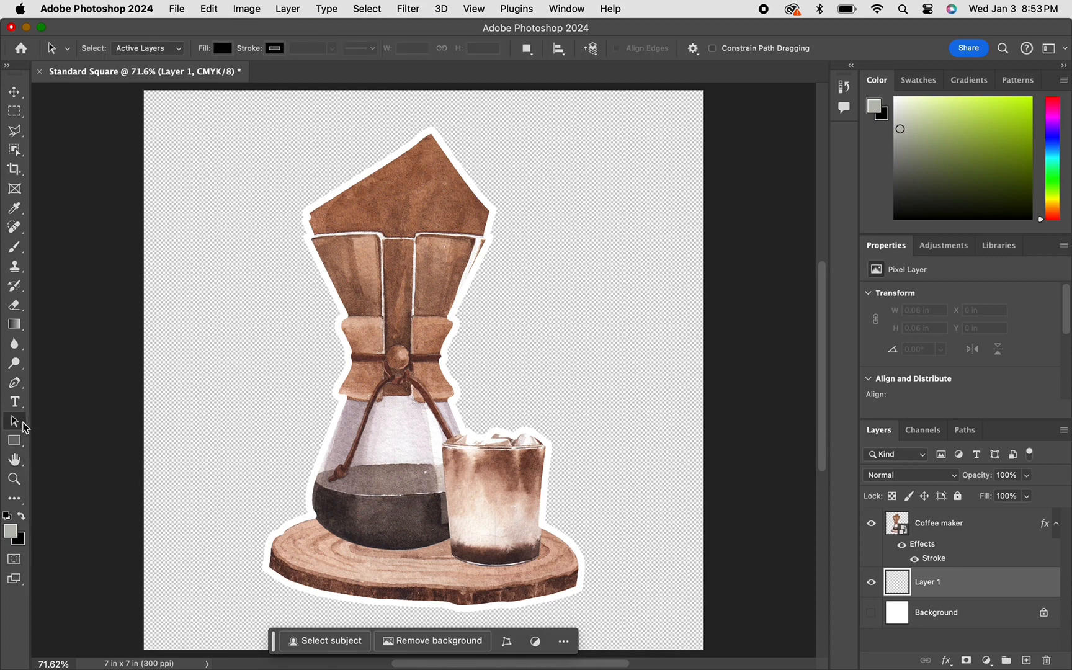
left_click(14, 344)
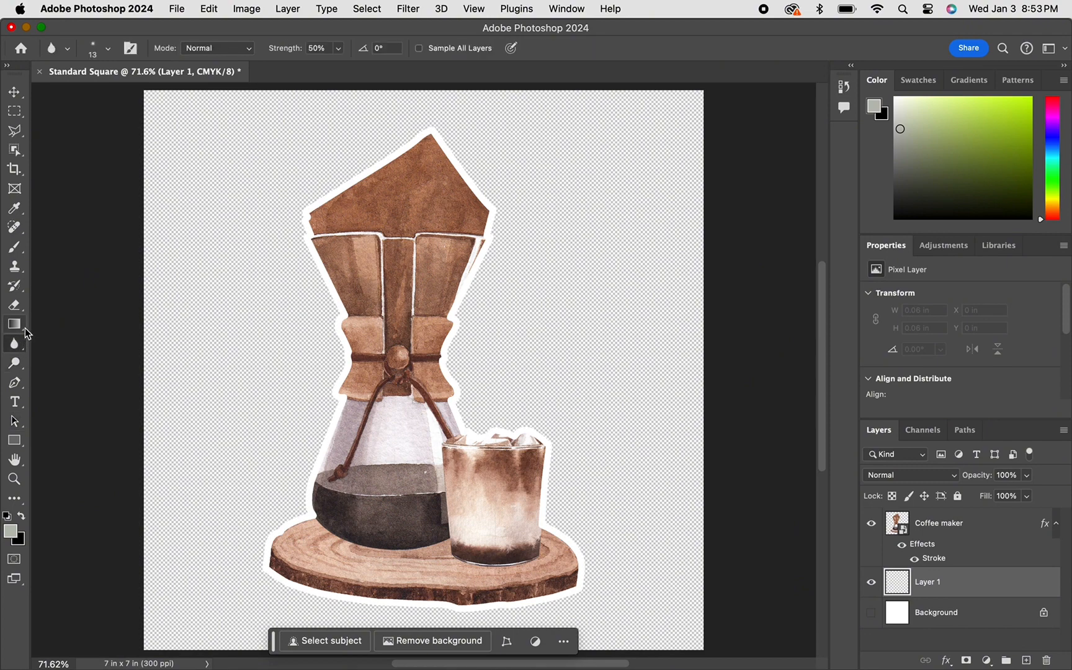
left_click(15, 324)
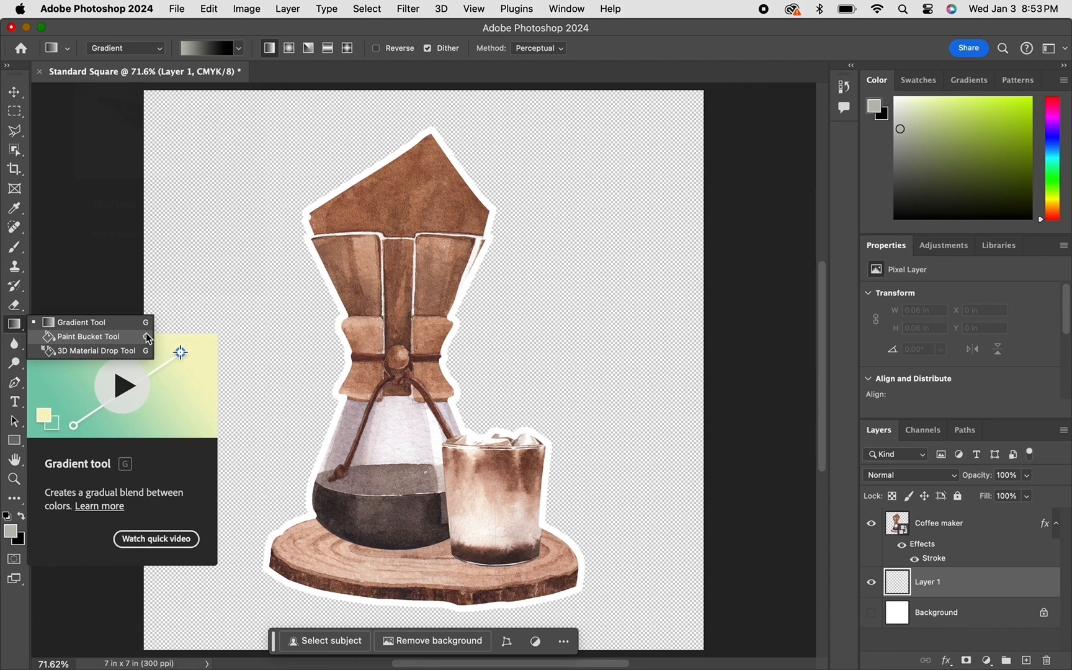
left_click(86, 336)
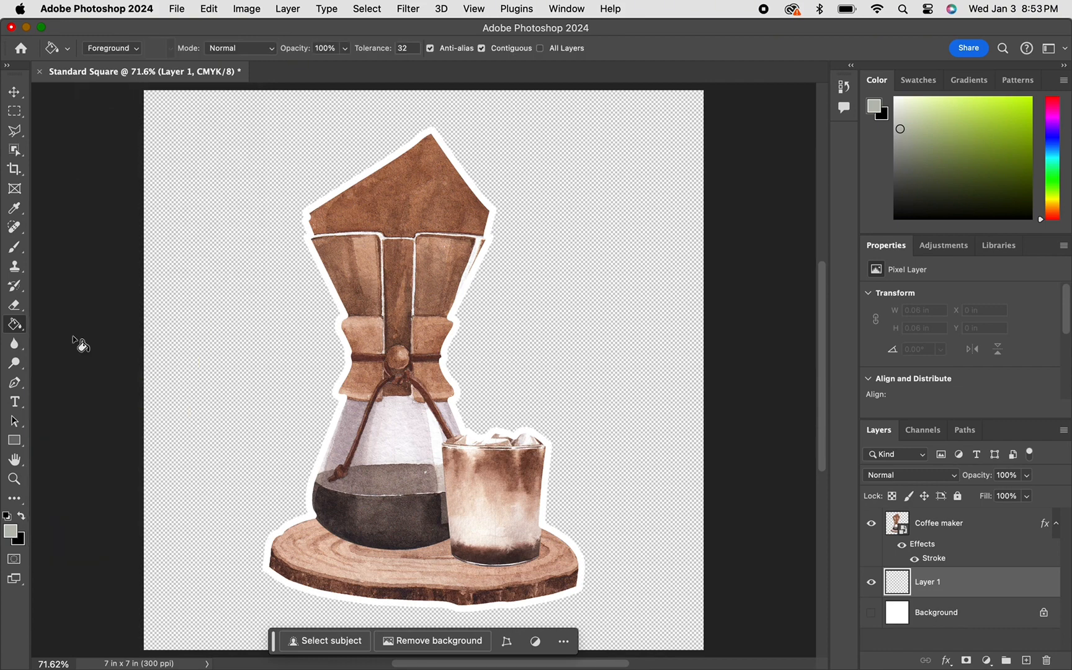
- Pick a bright cyan-blue foreground colour and fill Layer 1 with it
left_click(1020, 111)
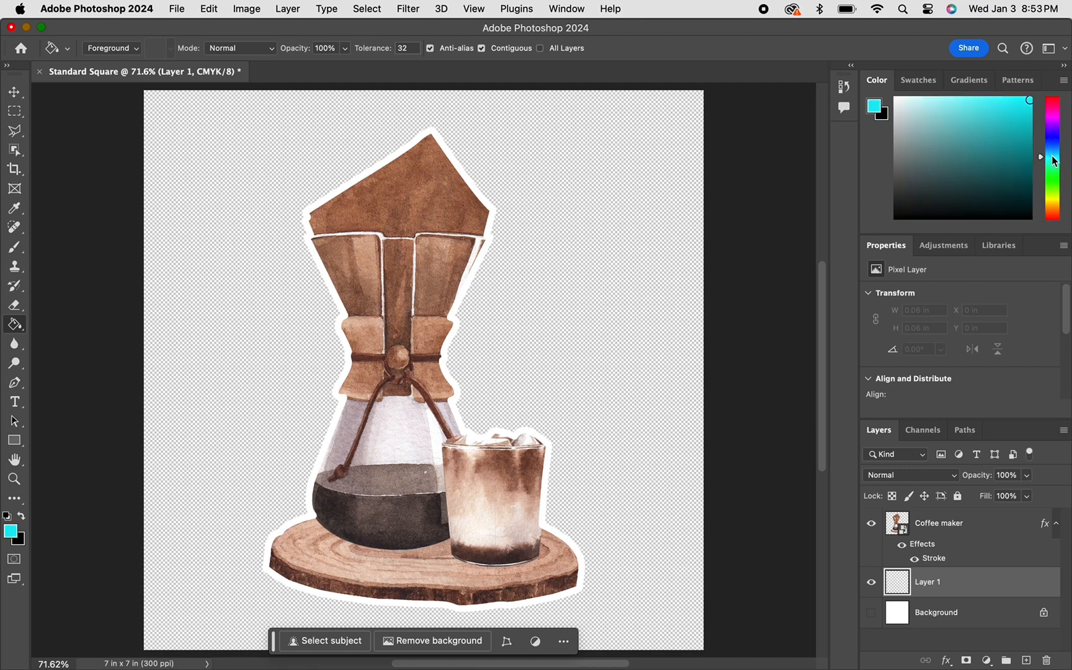
mouse_move(666, 191)
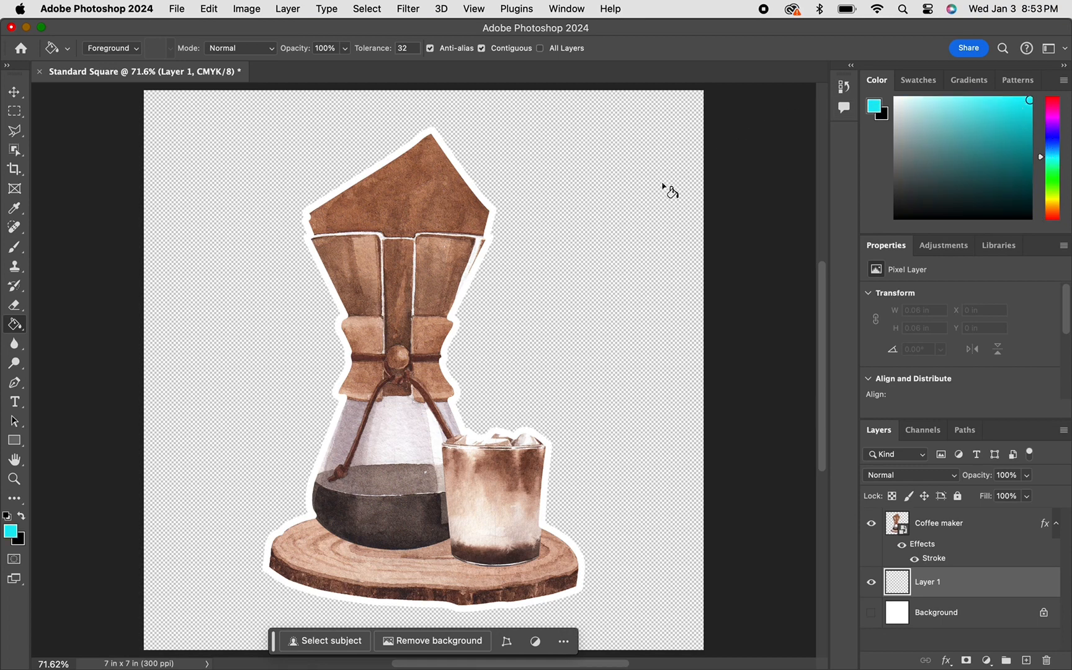
left_click(648, 194)
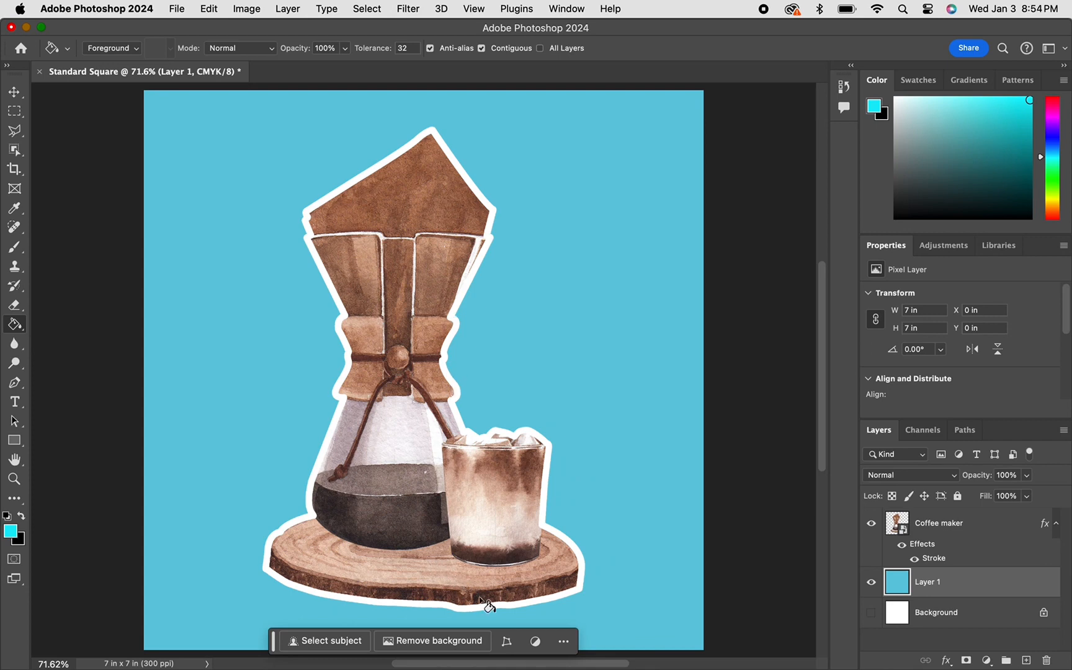
- Zoom in and pan to inspect the white stroke up close
left_click(14, 92)
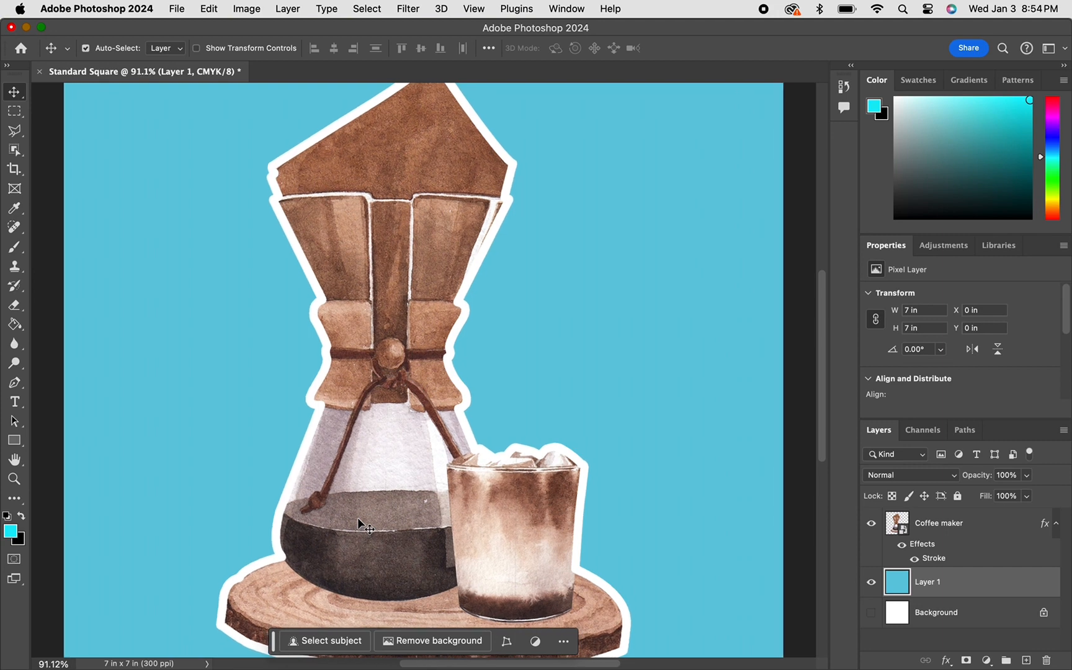
scroll("up", 3)
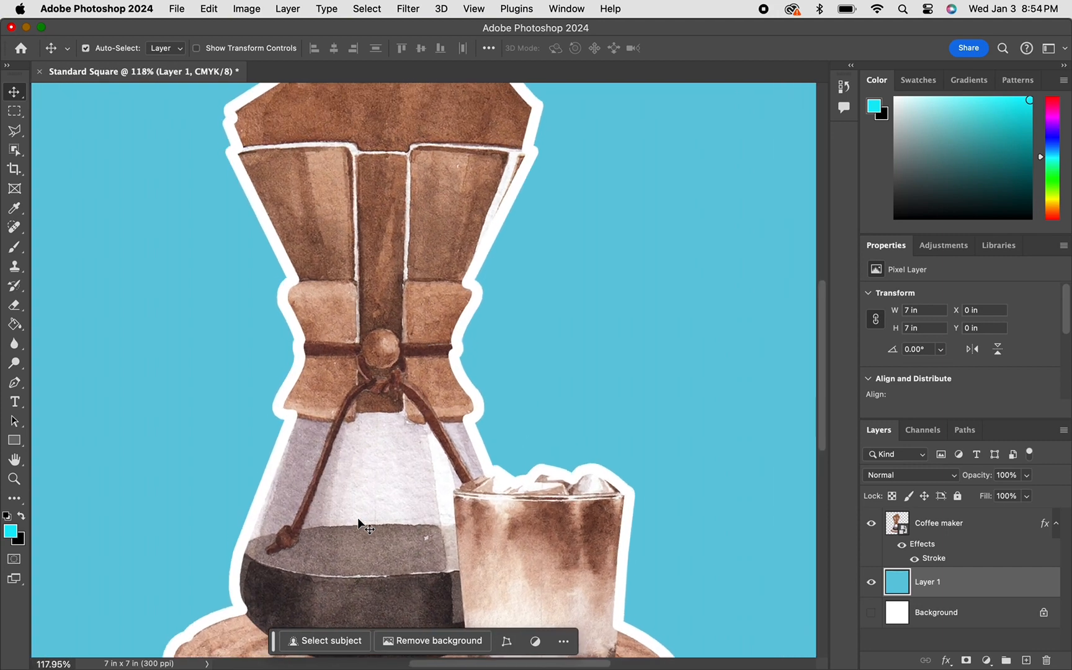
scroll("up", 3)
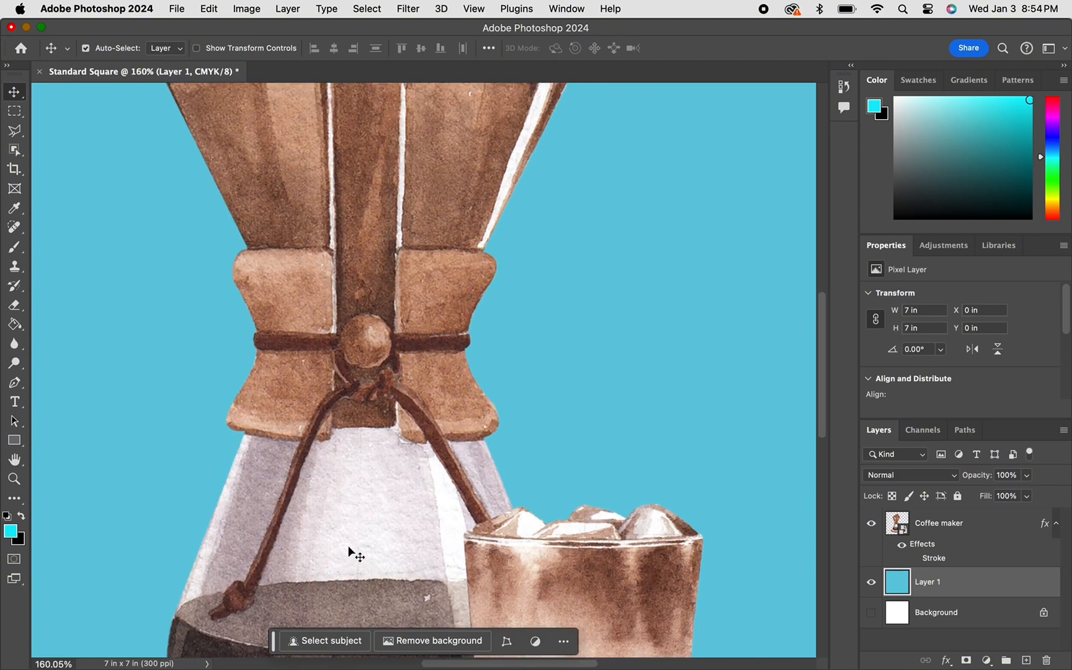
mouse_move(824, 370)
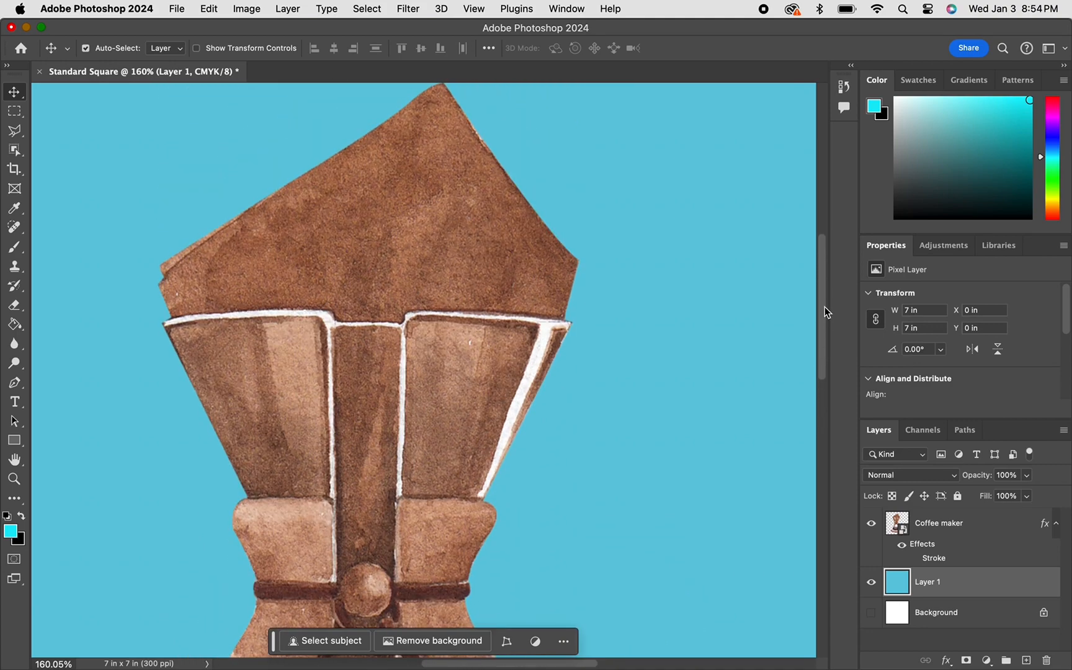
scroll("down", 3)
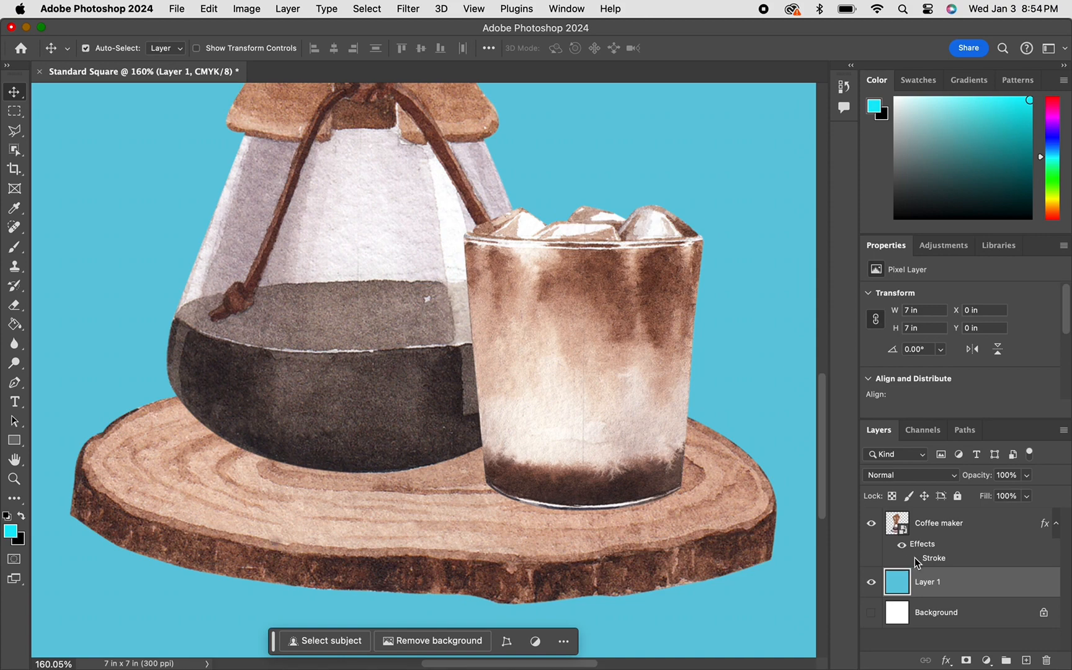
- Remove the blue backdrop Layer 1, leaving the sticker on a transparent canvas
left_click(939, 523)
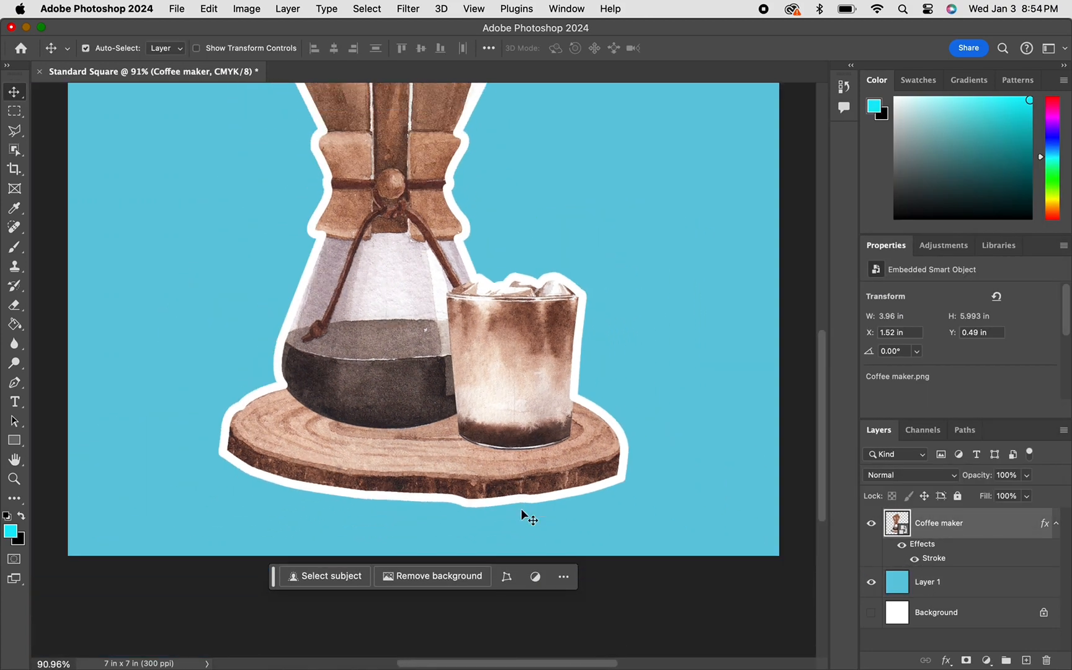
left_click(935, 582)
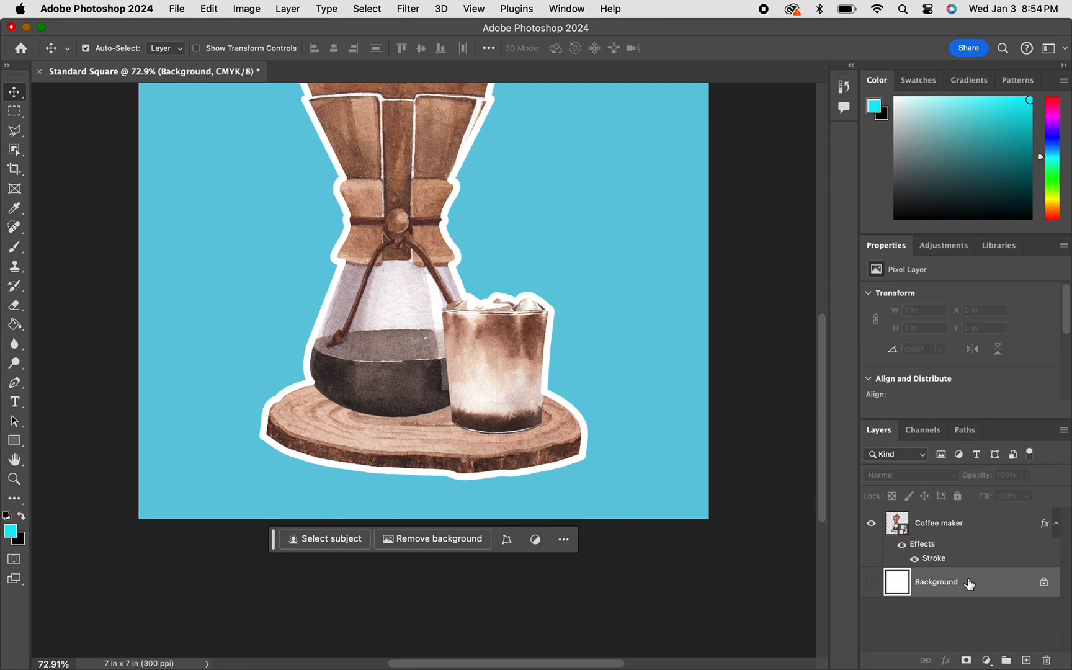
left_click(871, 581)
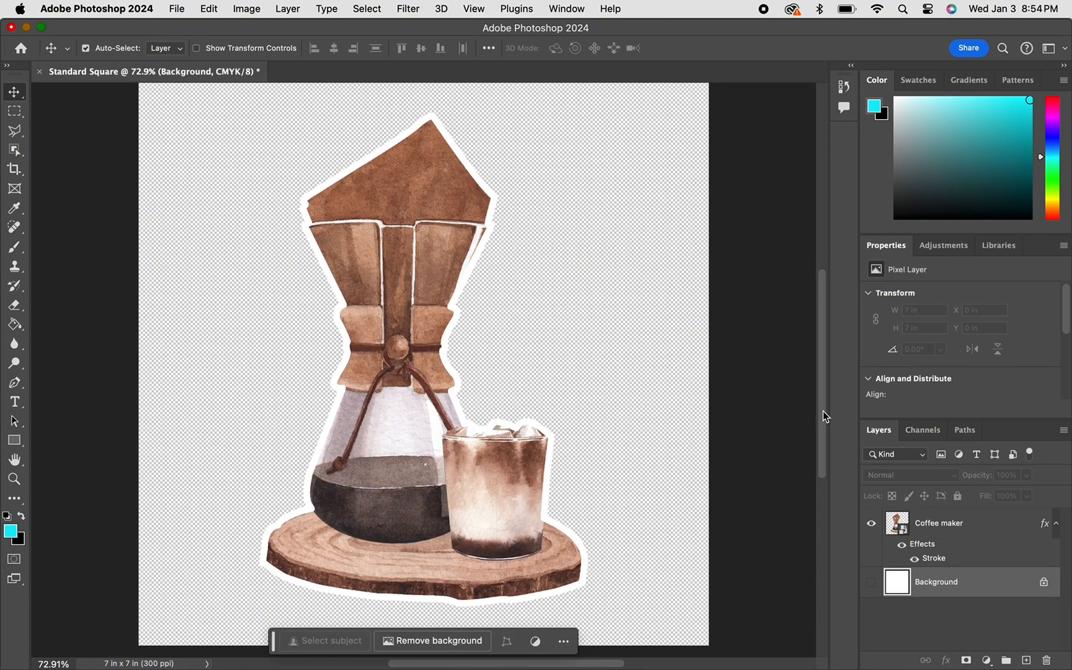
left_click(177, 8)
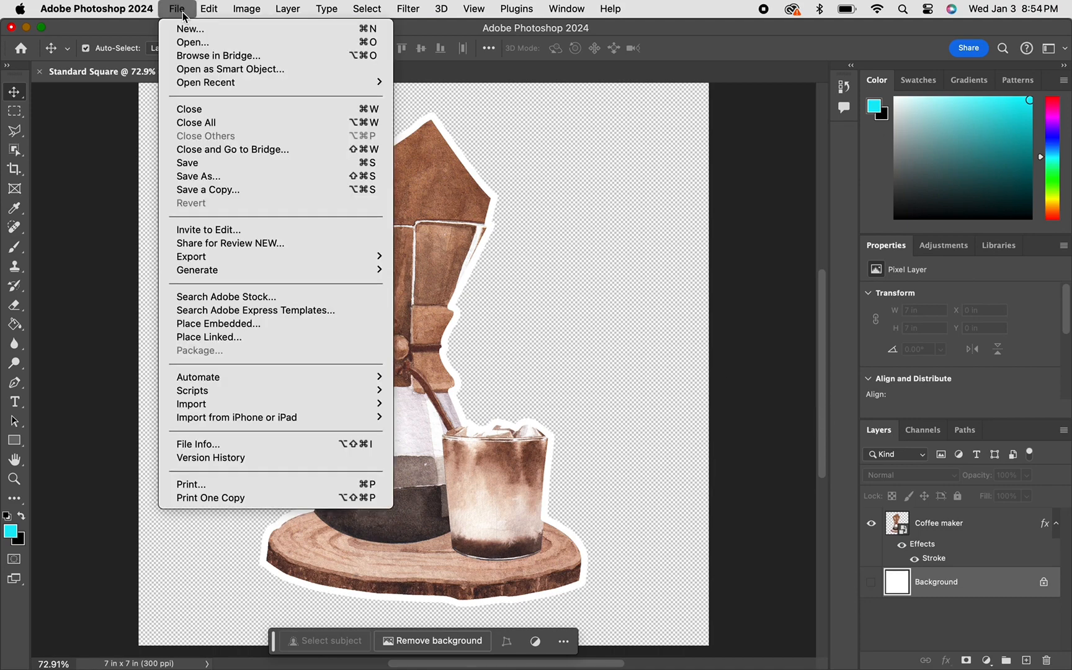
mouse_move(191, 257)
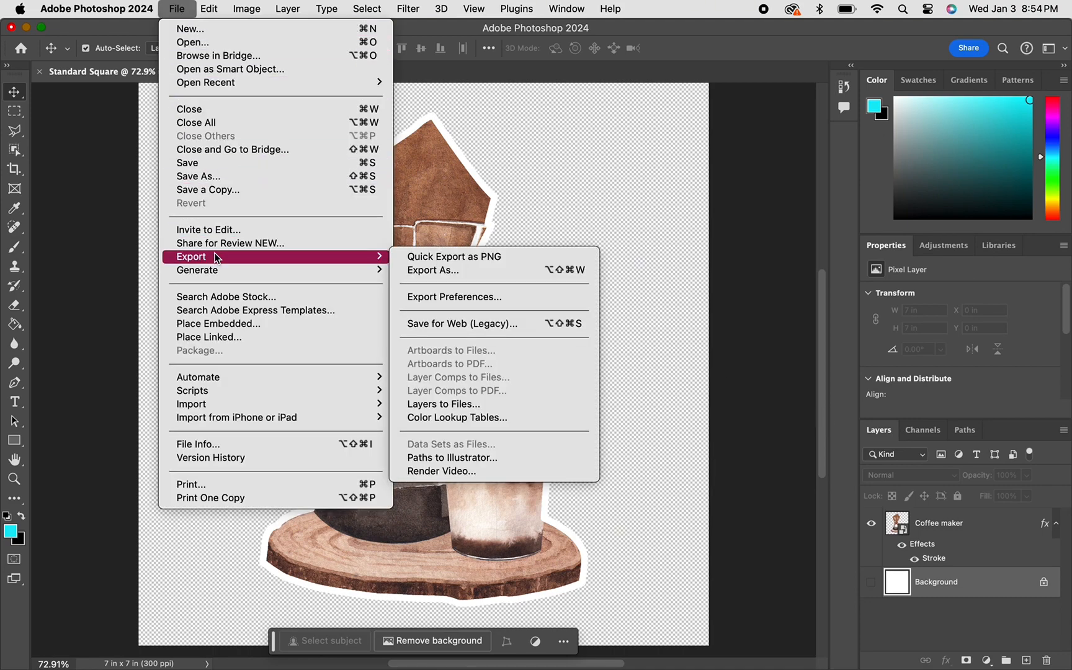
mouse_move(452, 257)
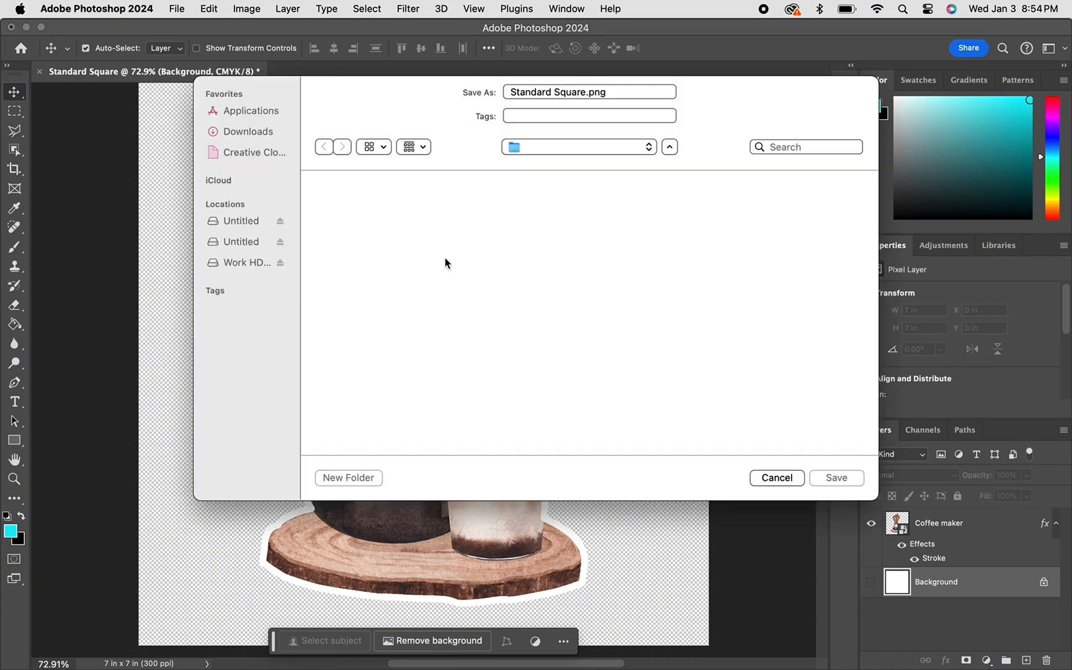
- Save the PNG export as 'Coffee Sticker Example.png' into the Downloads folder
left_click(578, 147)
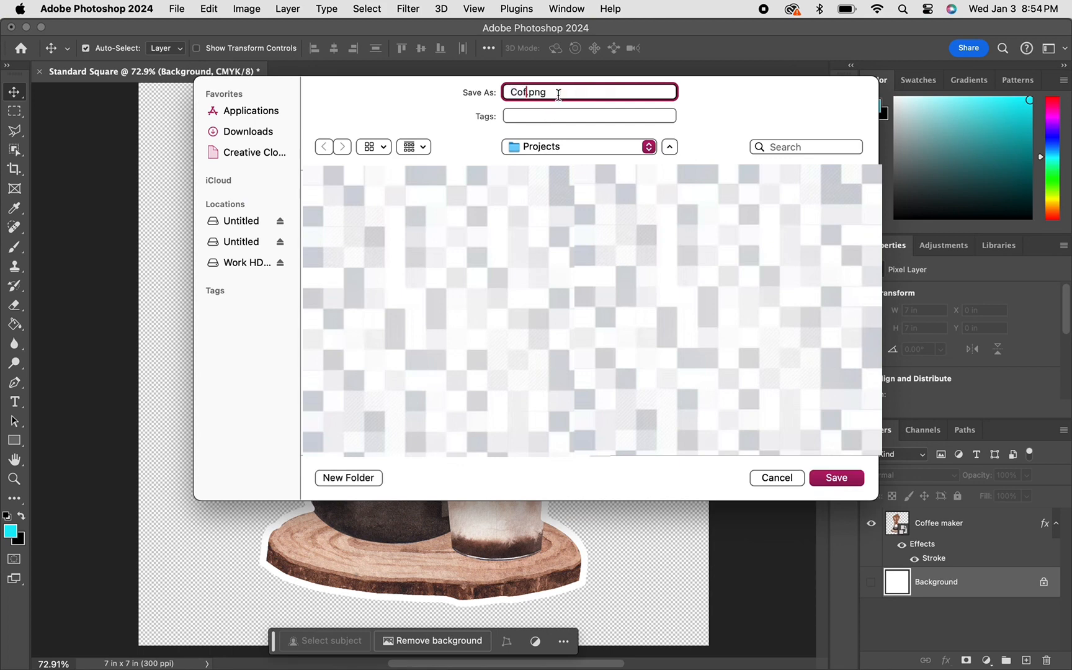
type("Coffee Strong")
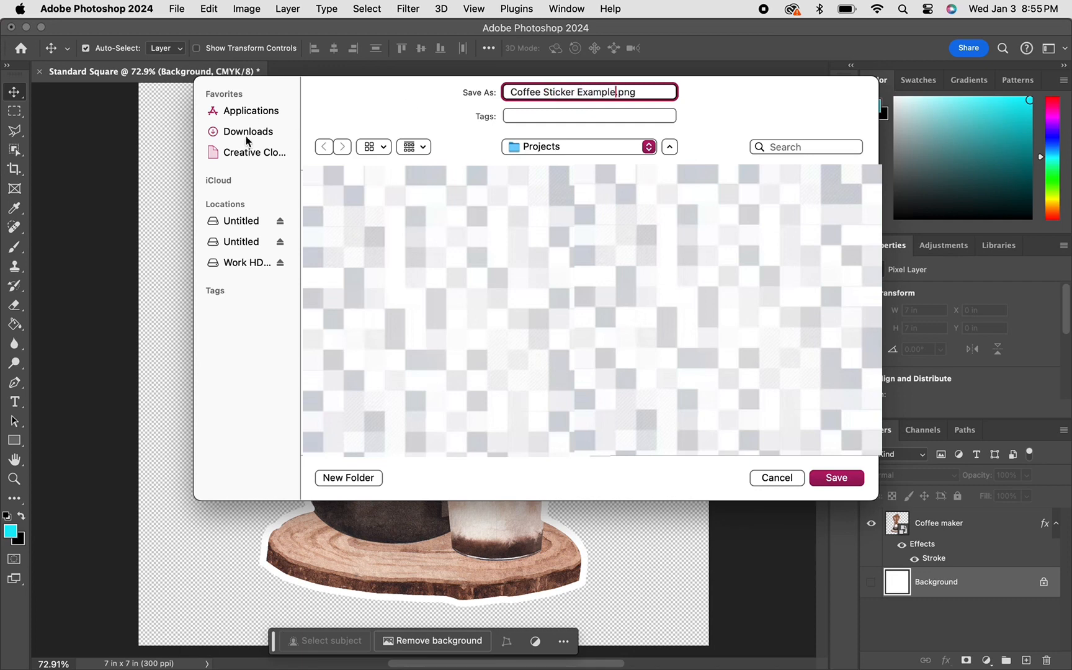
left_click(247, 132)
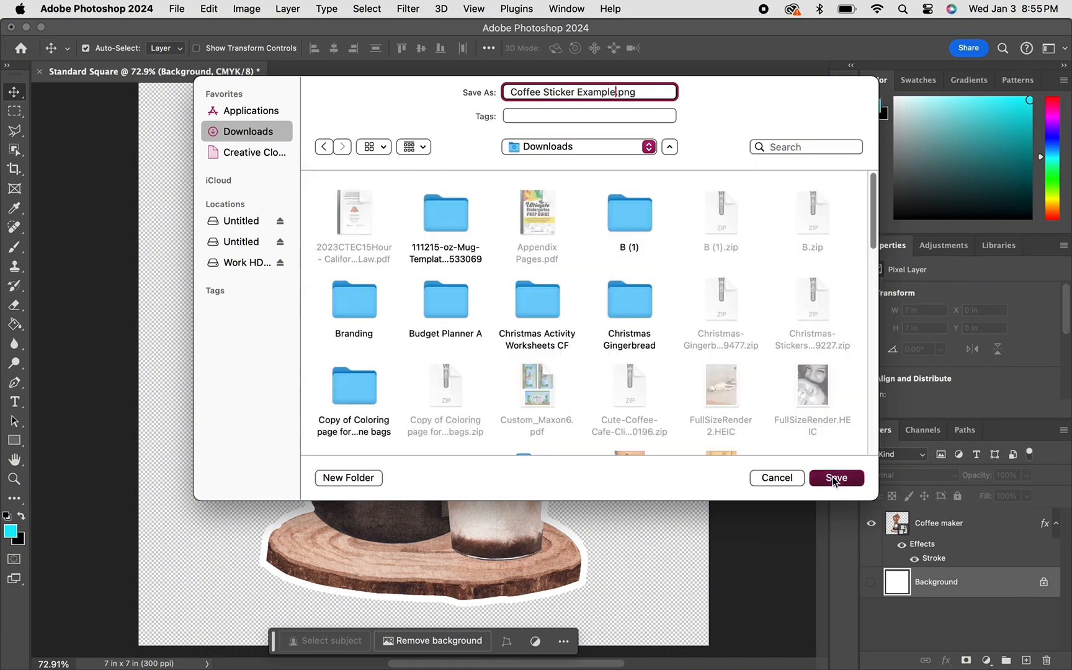
left_click(835, 478)
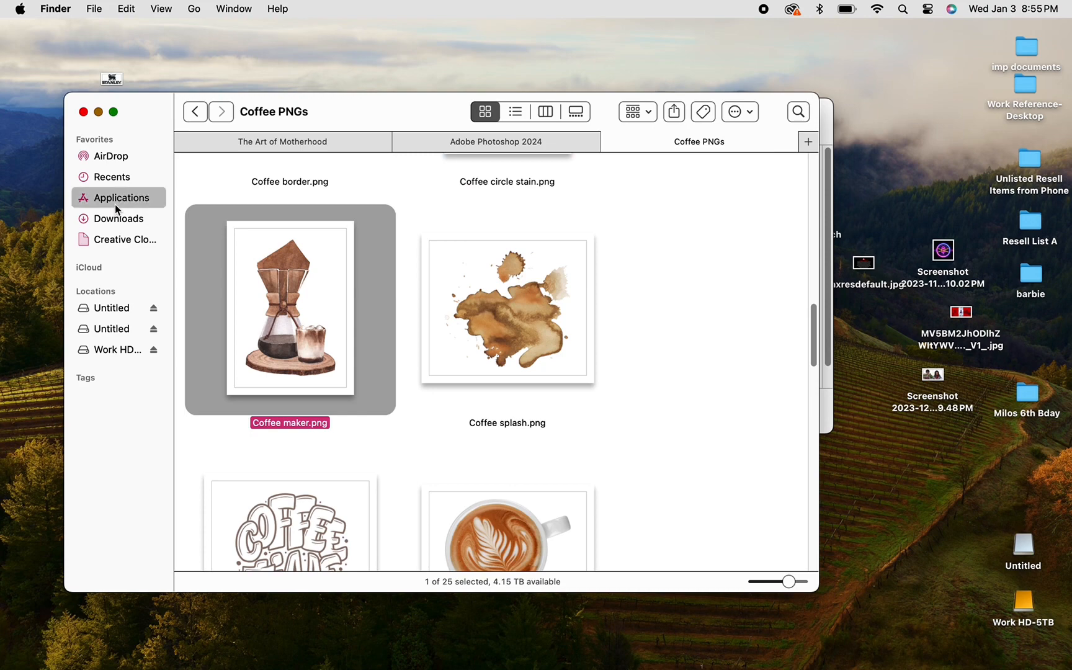
- Go to Applications in Finder and pick the Silhouette Studio app
left_click(124, 198)
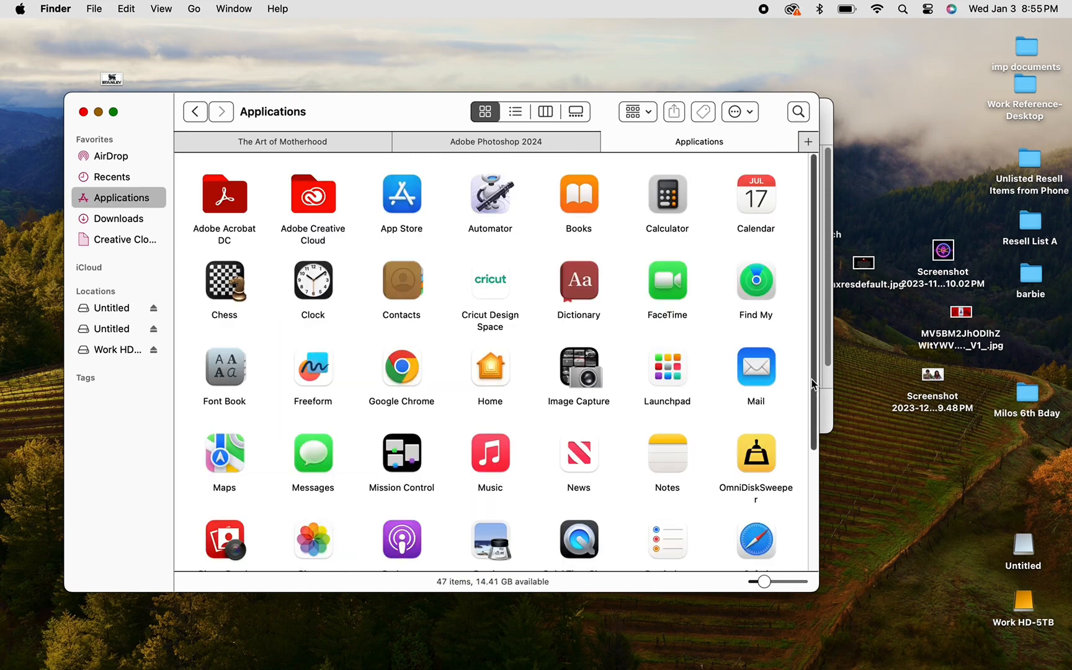
scroll("down", 3)
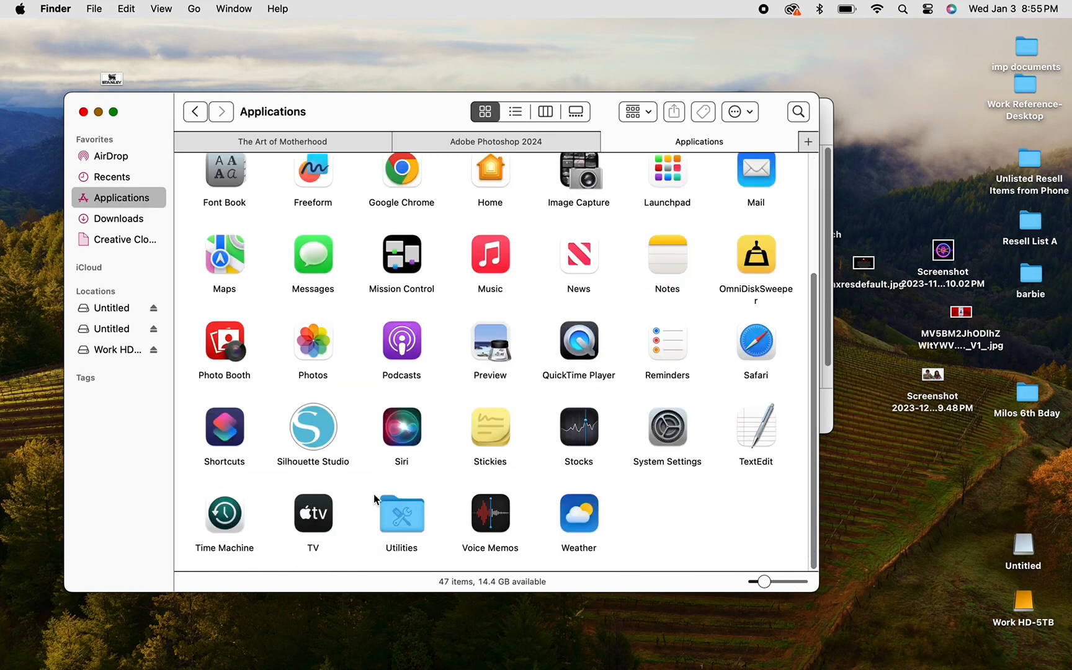
mouse_move(313, 426)
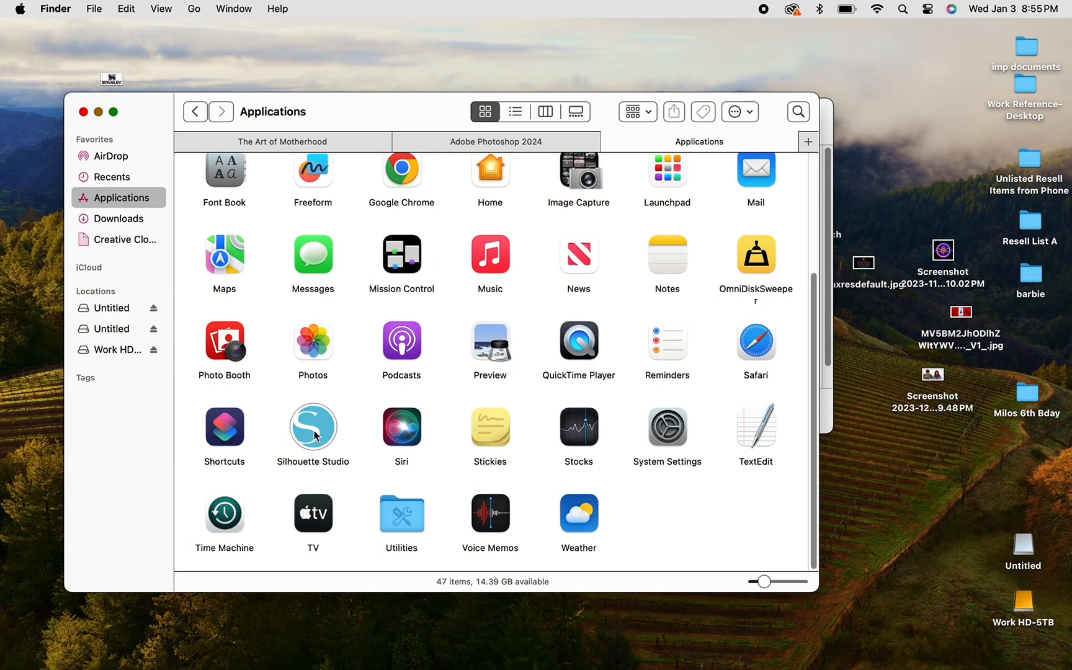
left_click(312, 428)
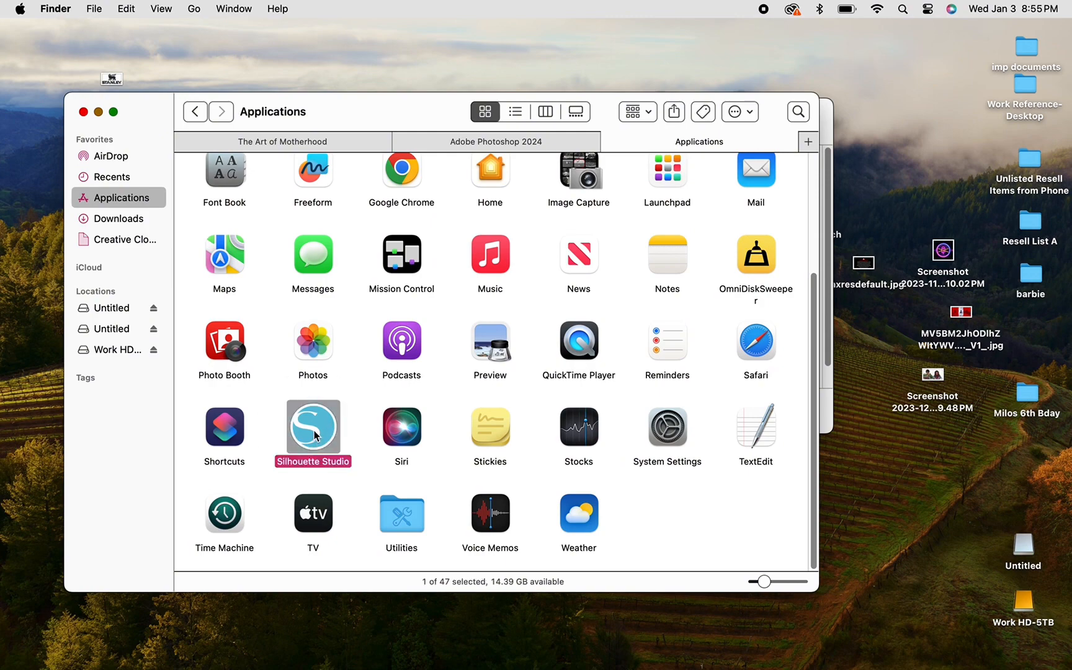